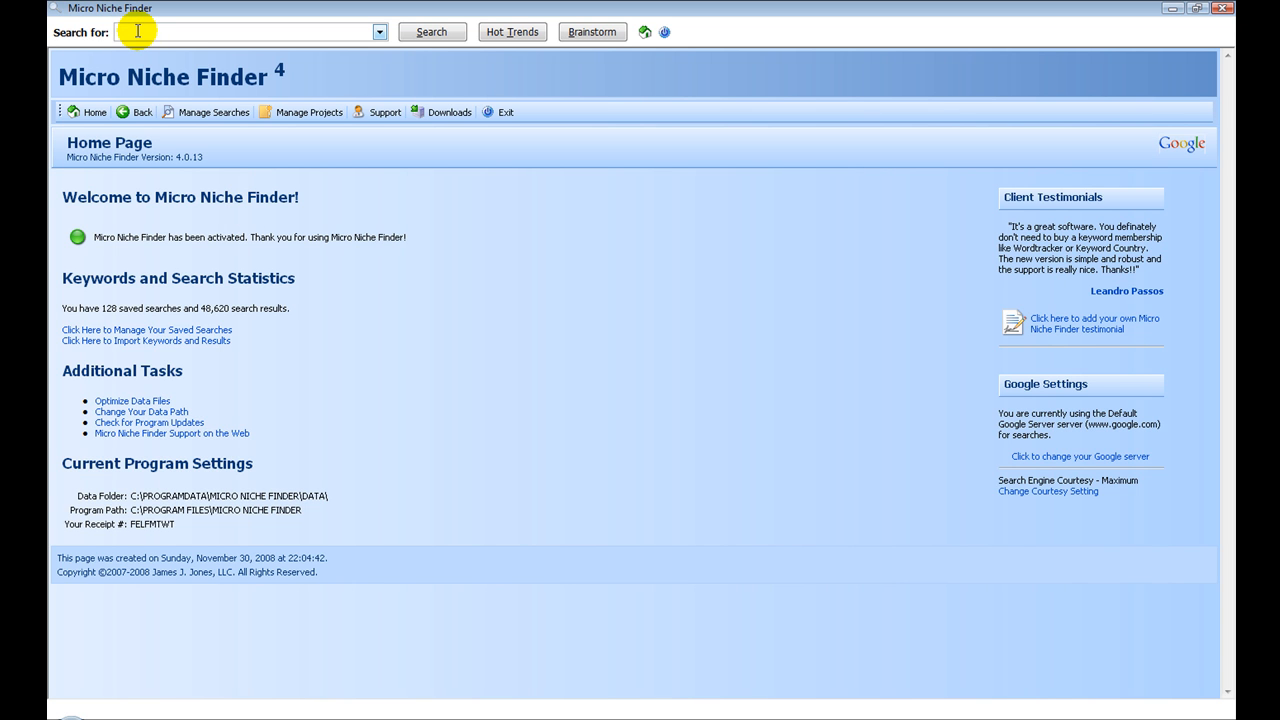
Step: Enter 'health juice' as the keyword in the Search for box
type("health")
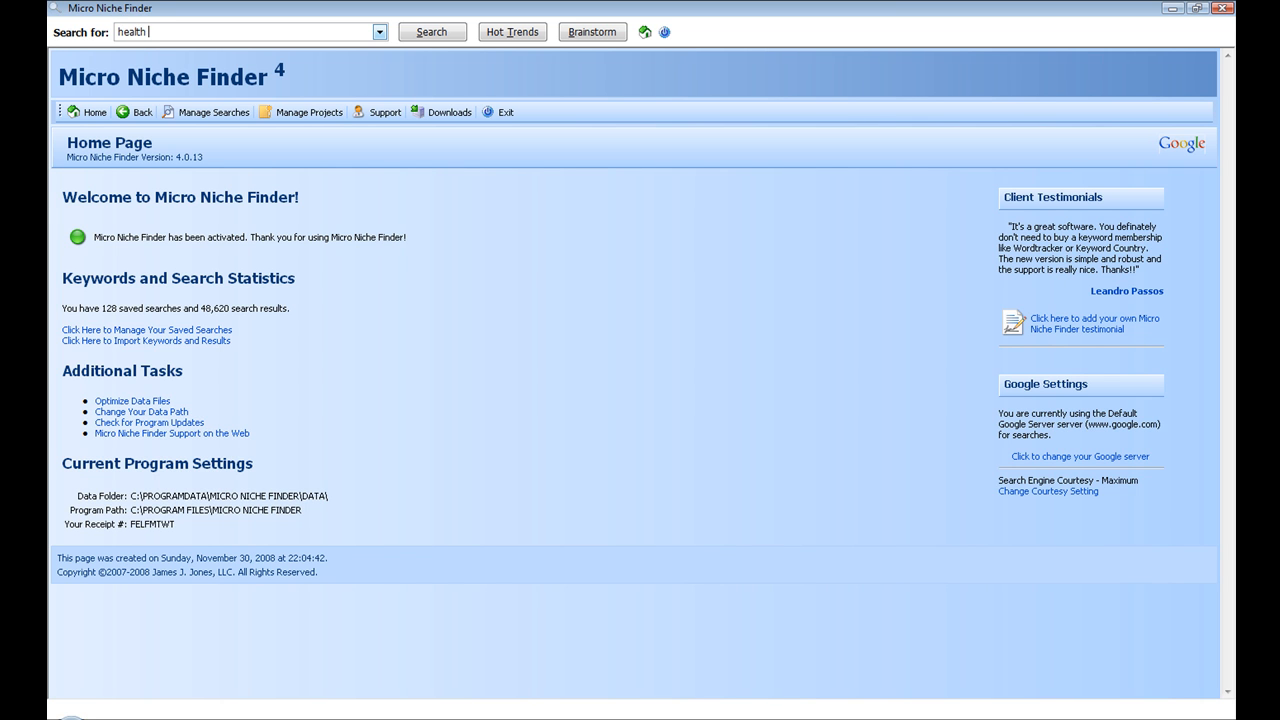
type("juice")
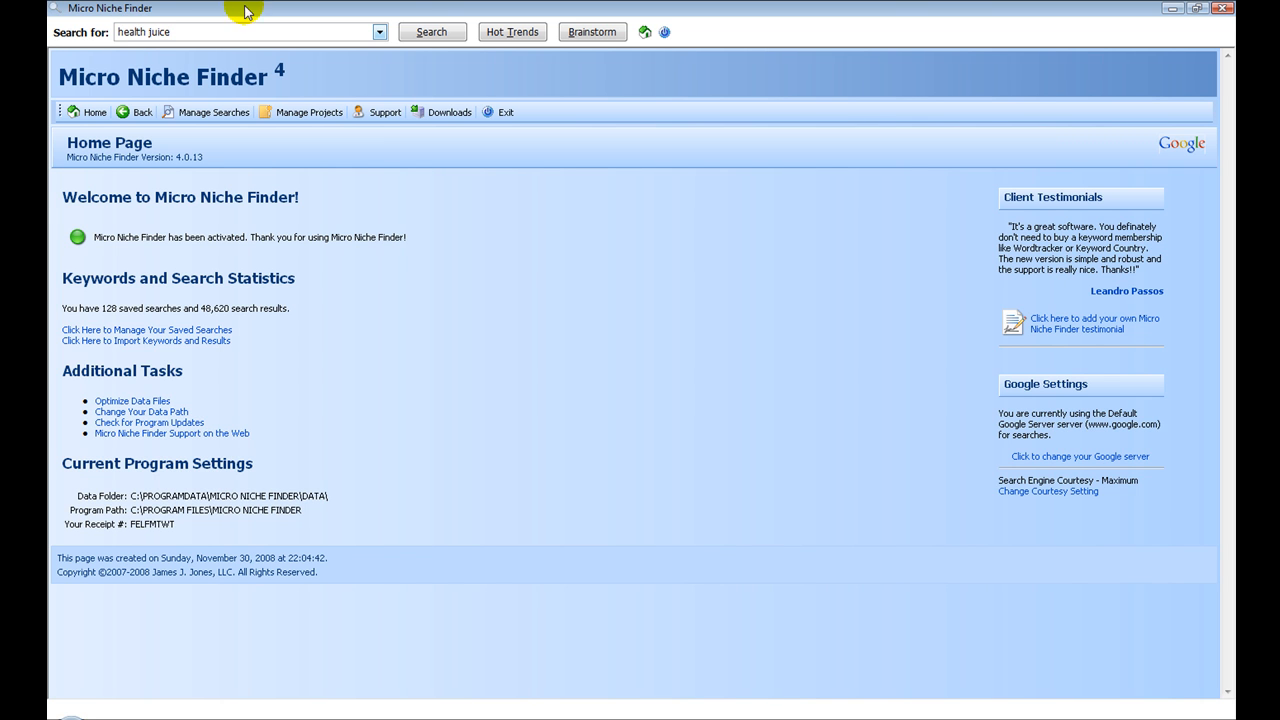
Step: Run the 'health juice' search and scroll through the 135 exact-match results
left_click(431, 31)
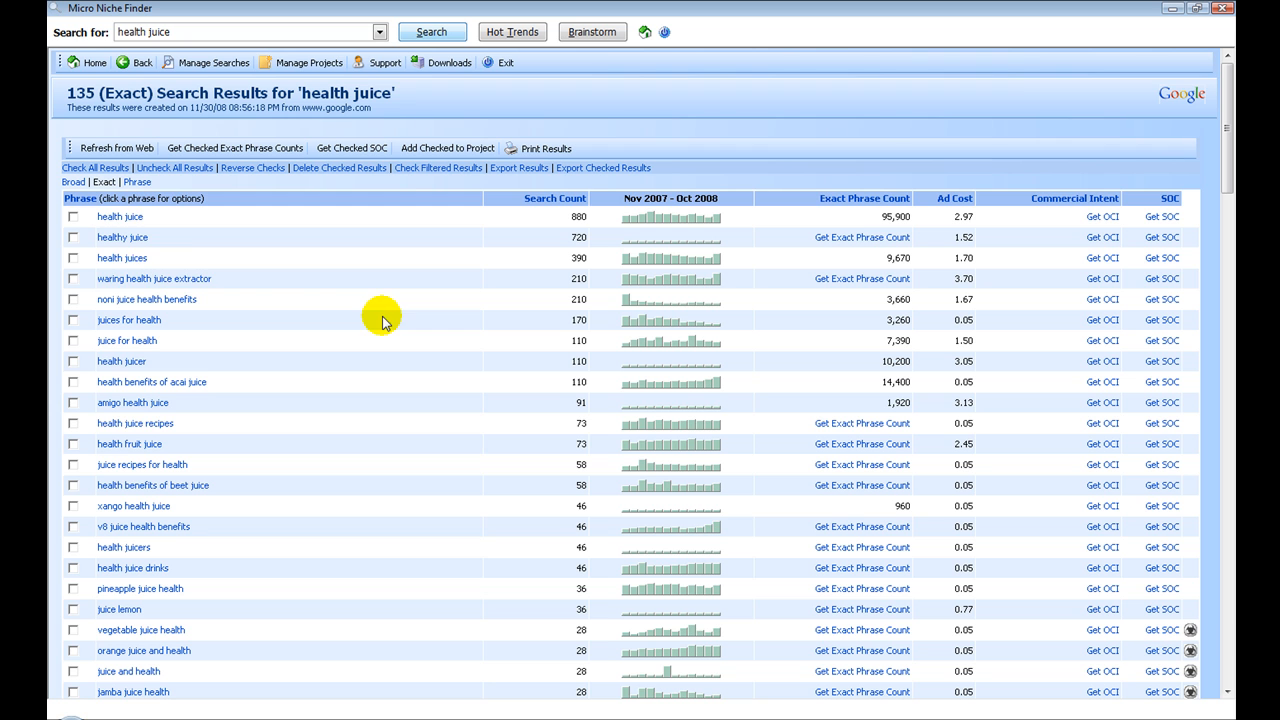
mouse_move(190, 228)
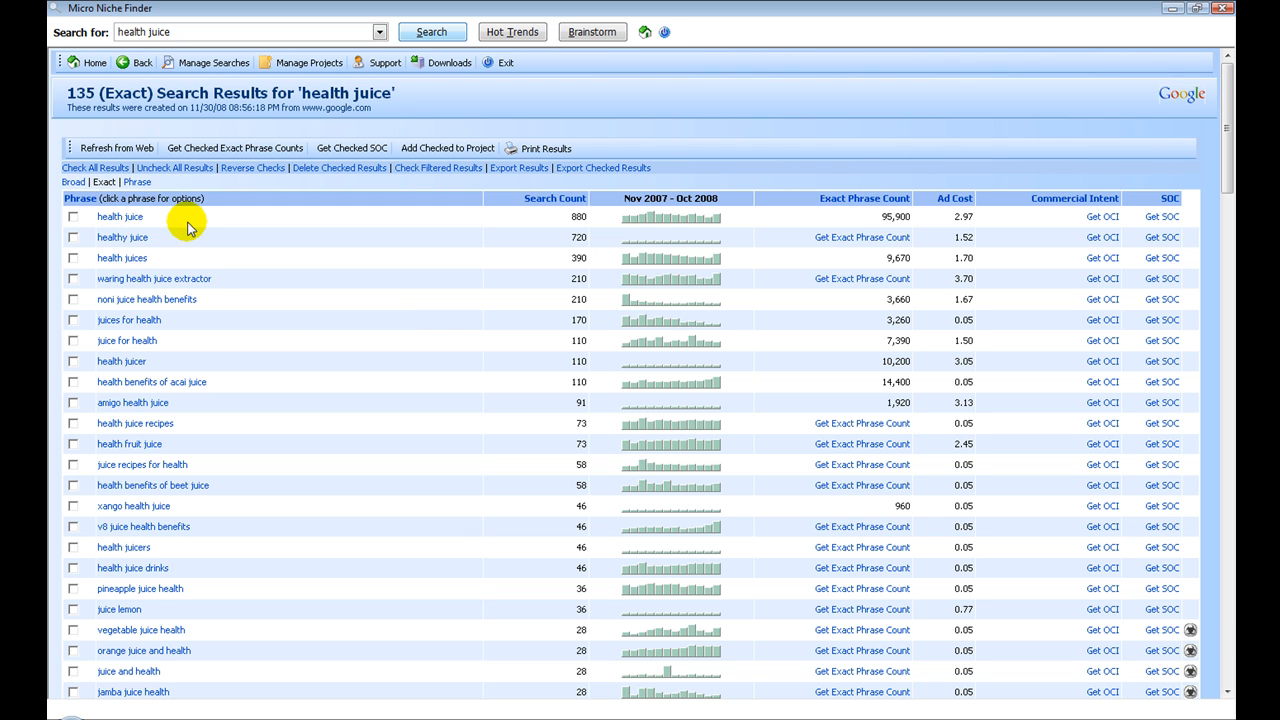
mouse_move(220, 372)
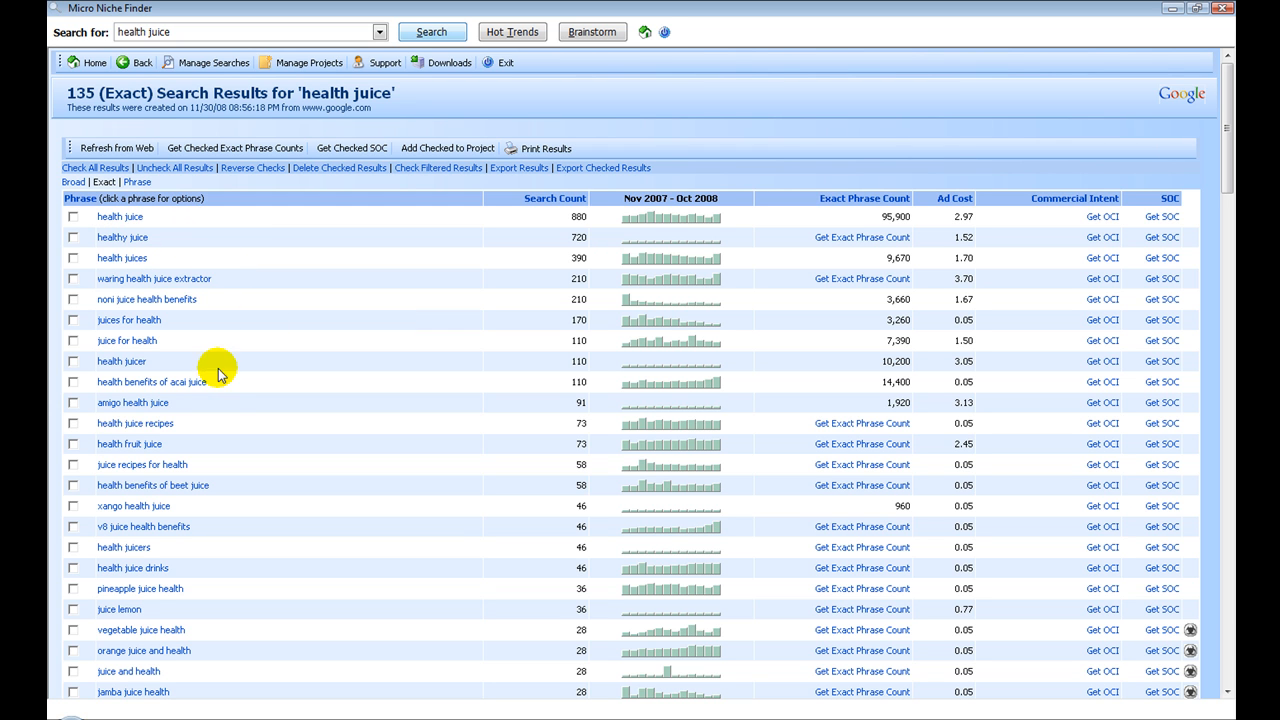
mouse_move(210, 425)
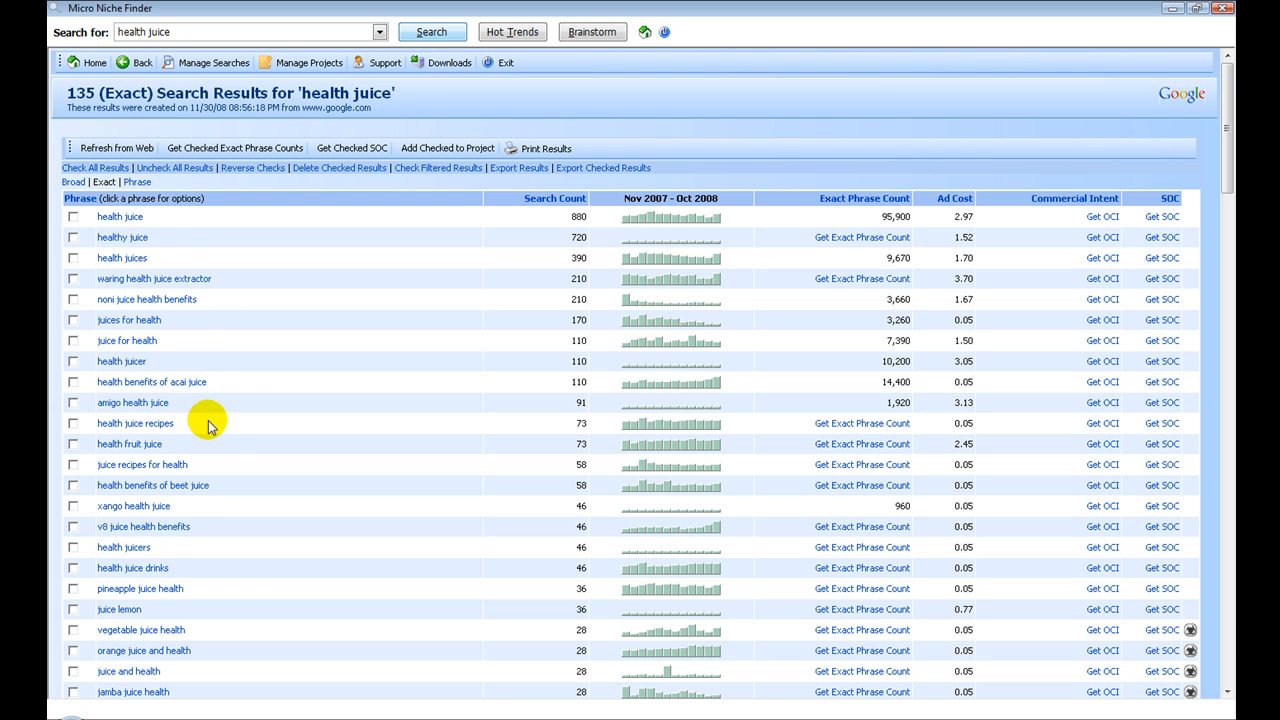
mouse_move(198, 230)
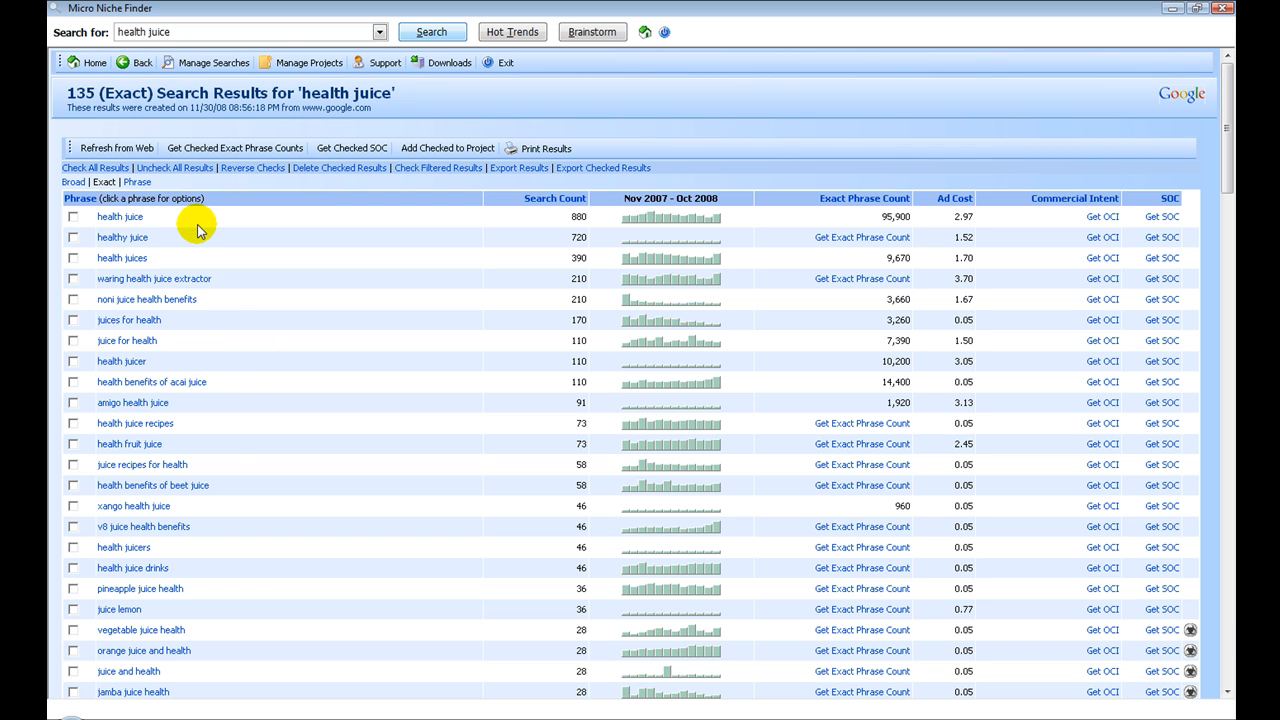
mouse_move(198, 390)
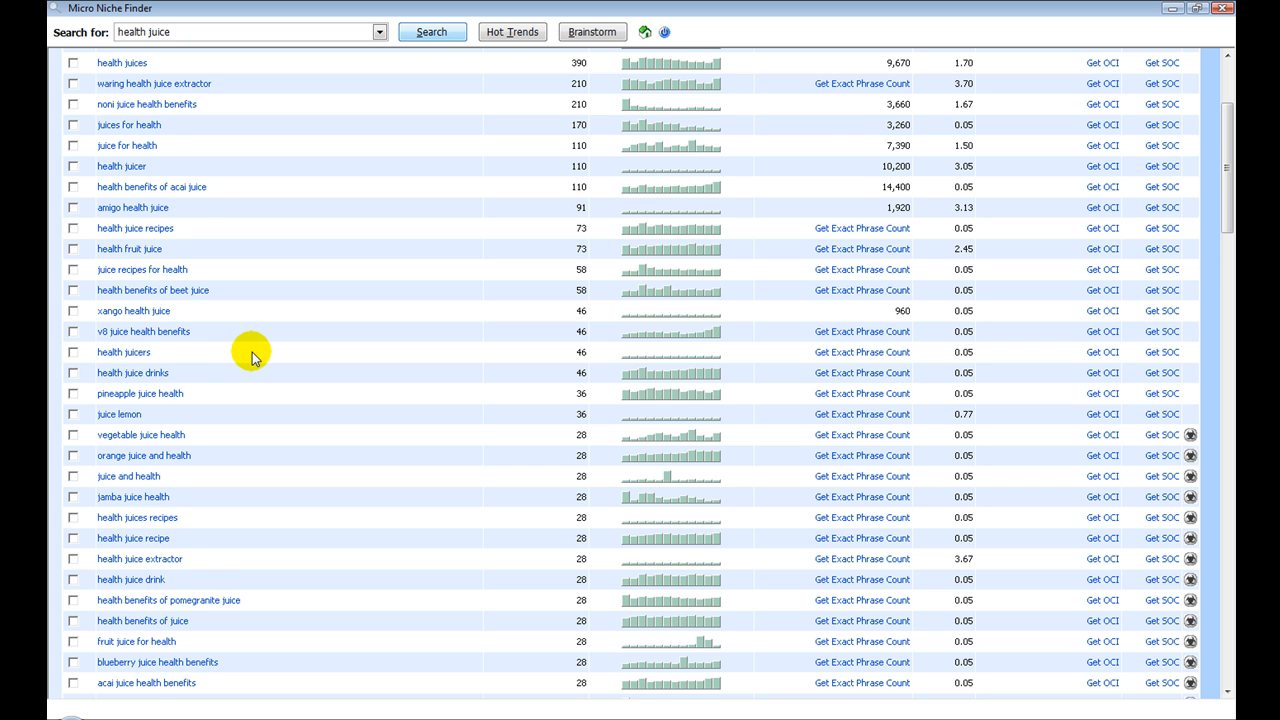
scroll("down", 3)
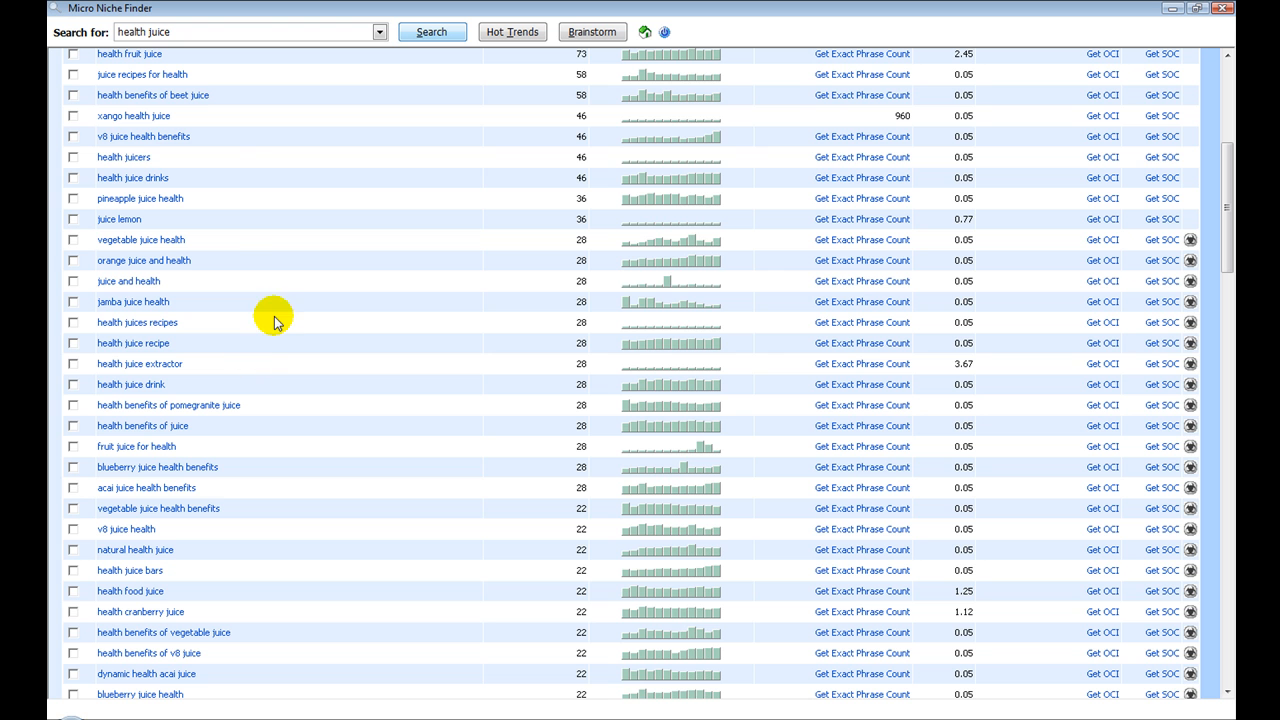
mouse_move(424, 427)
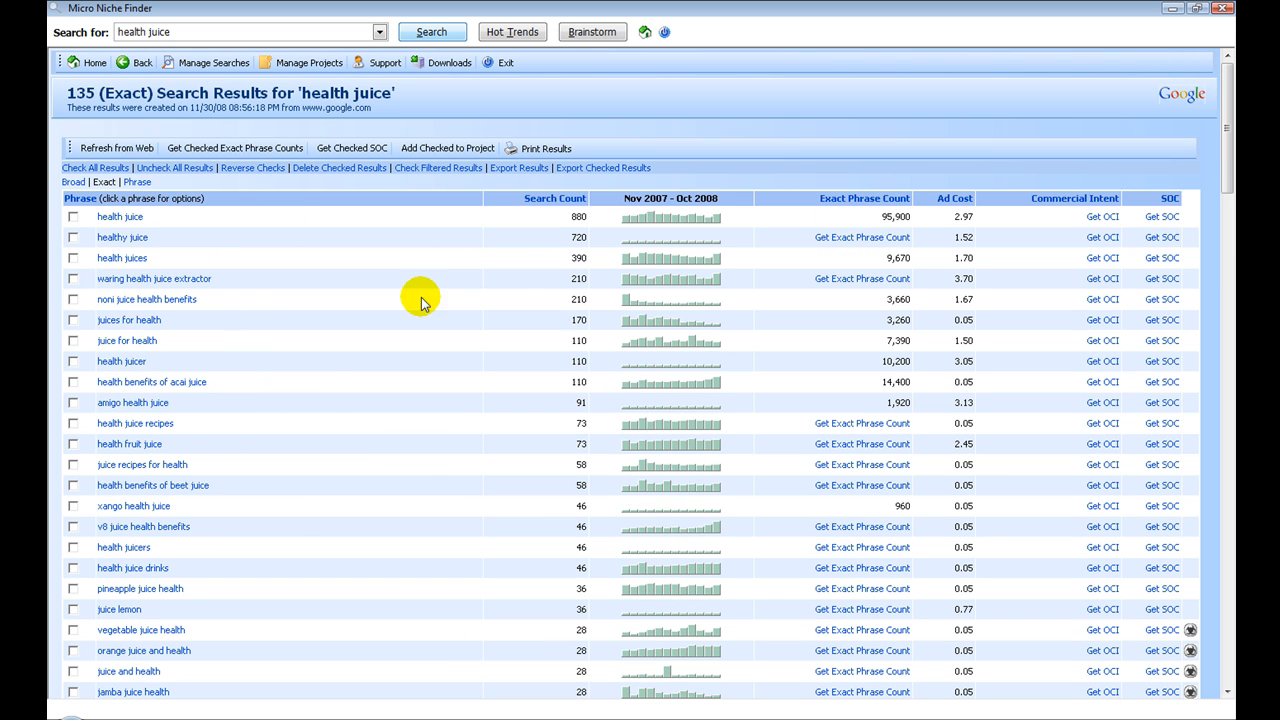
mouse_move(548, 353)
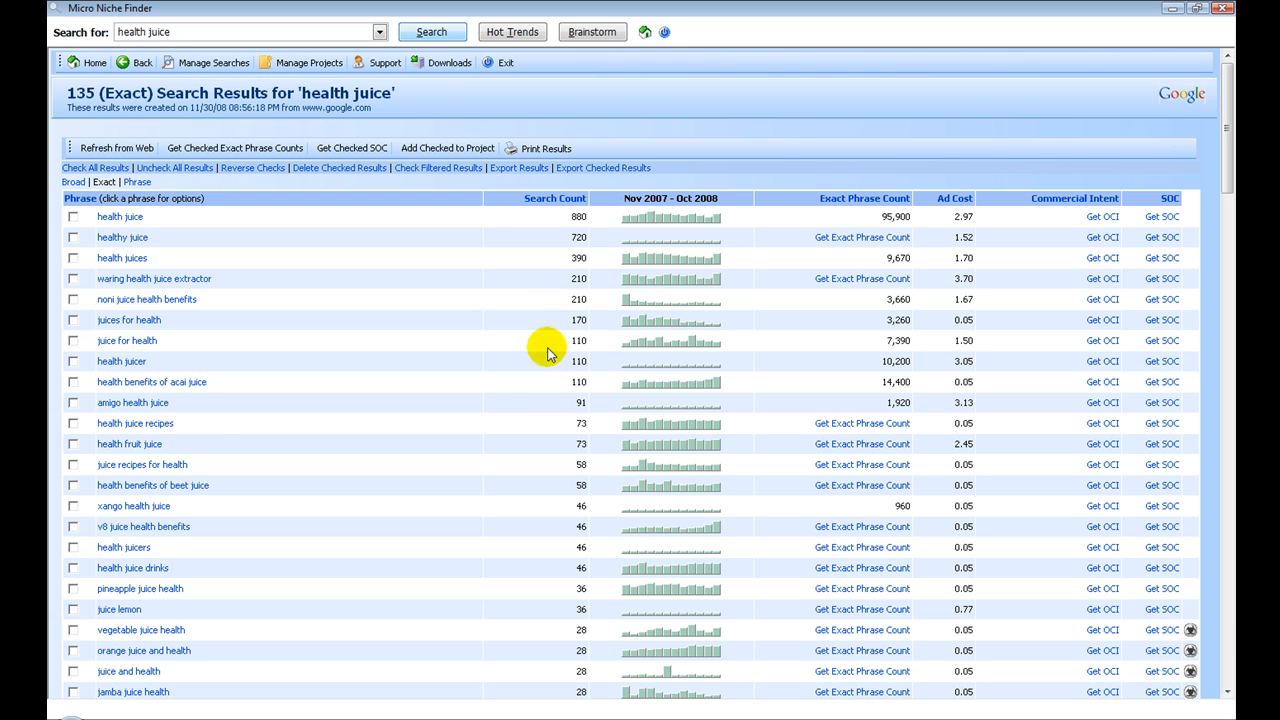
mouse_move(563, 389)
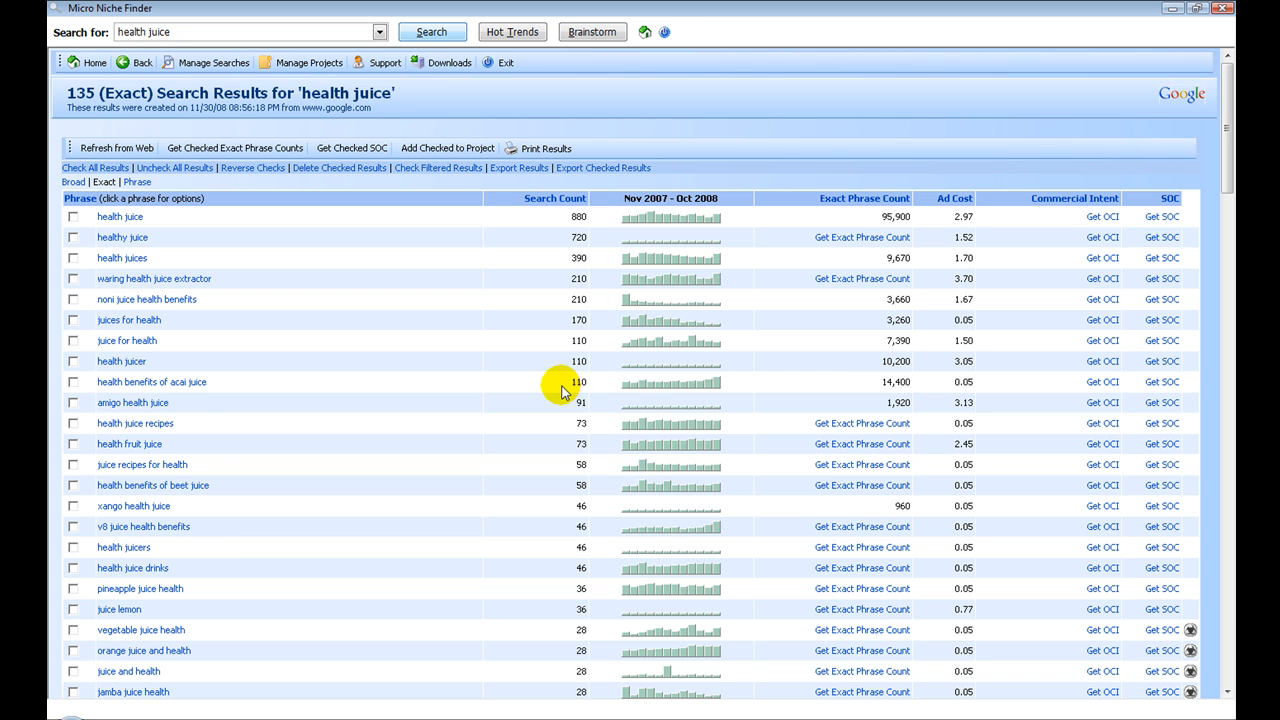
mouse_move(658, 388)
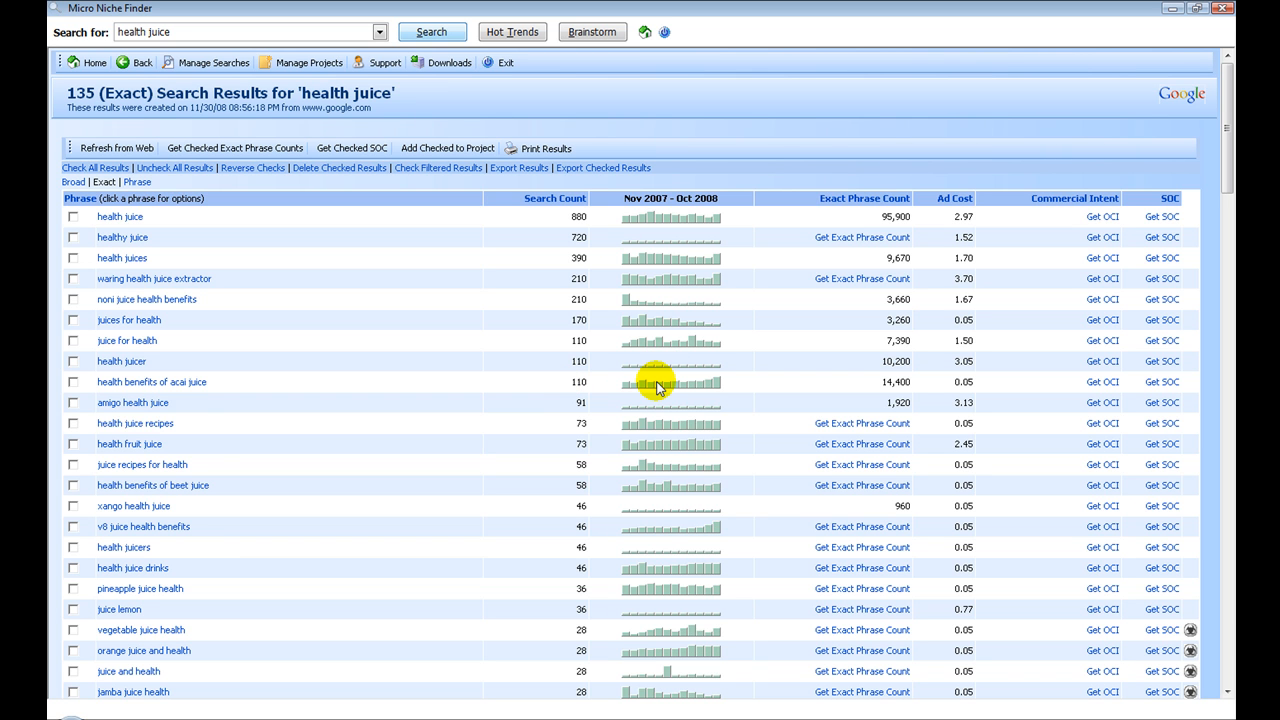
mouse_move(658, 385)
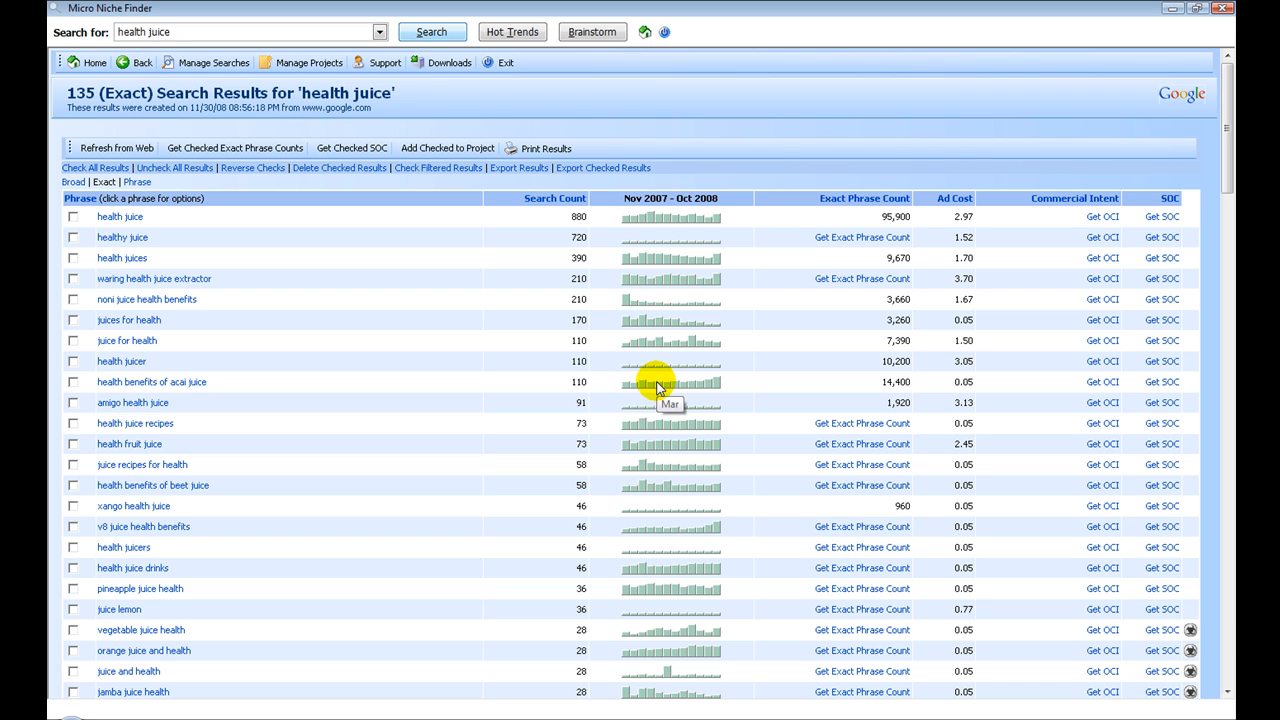
mouse_move(851, 387)
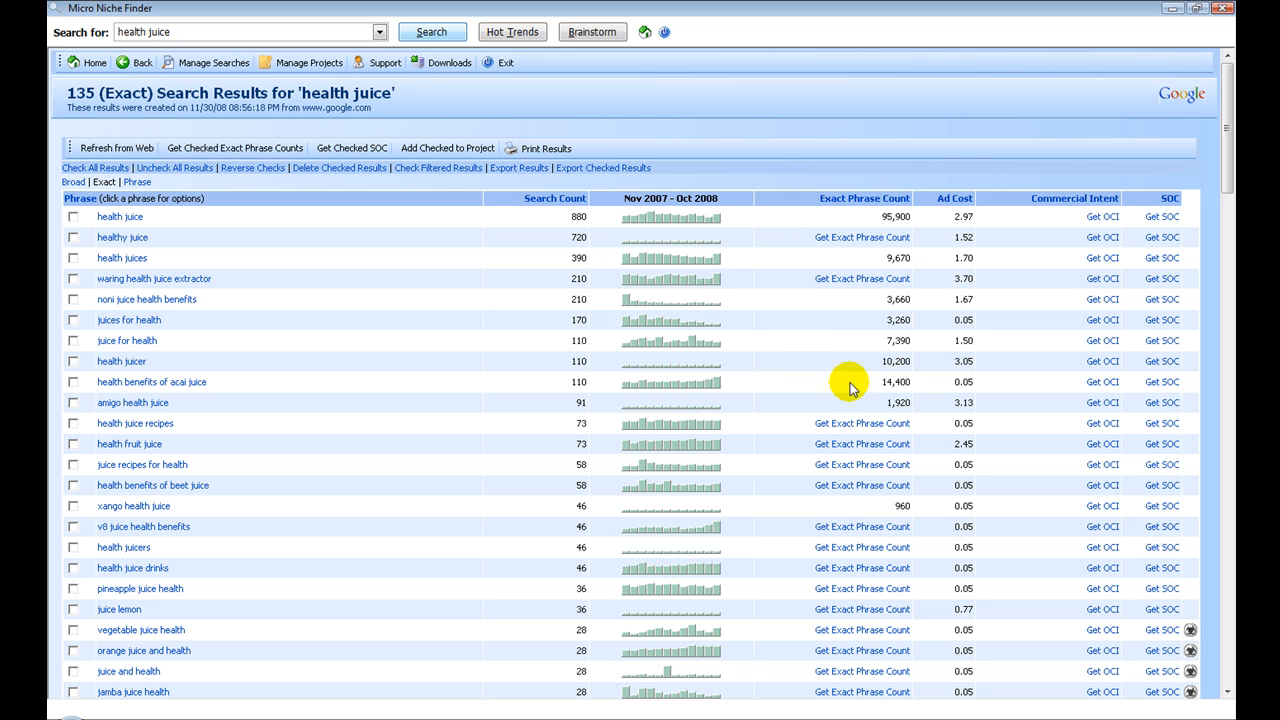
mouse_move(880, 407)
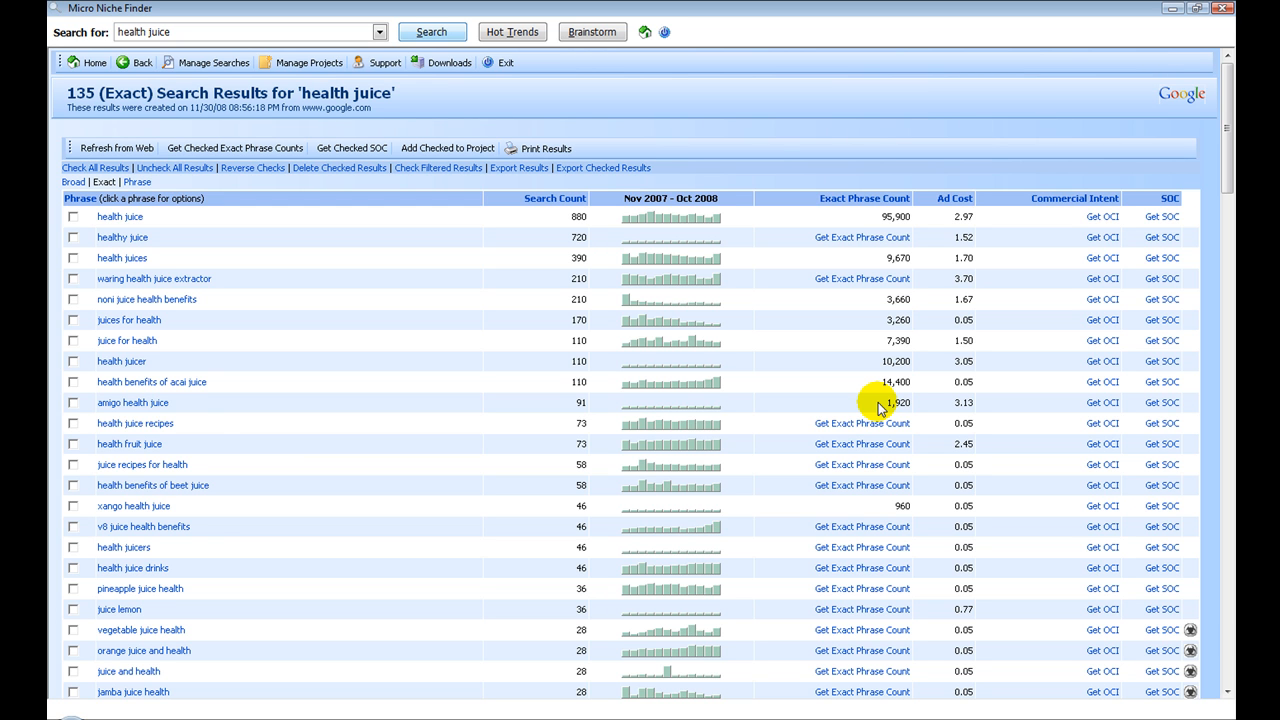
mouse_move(1060, 290)
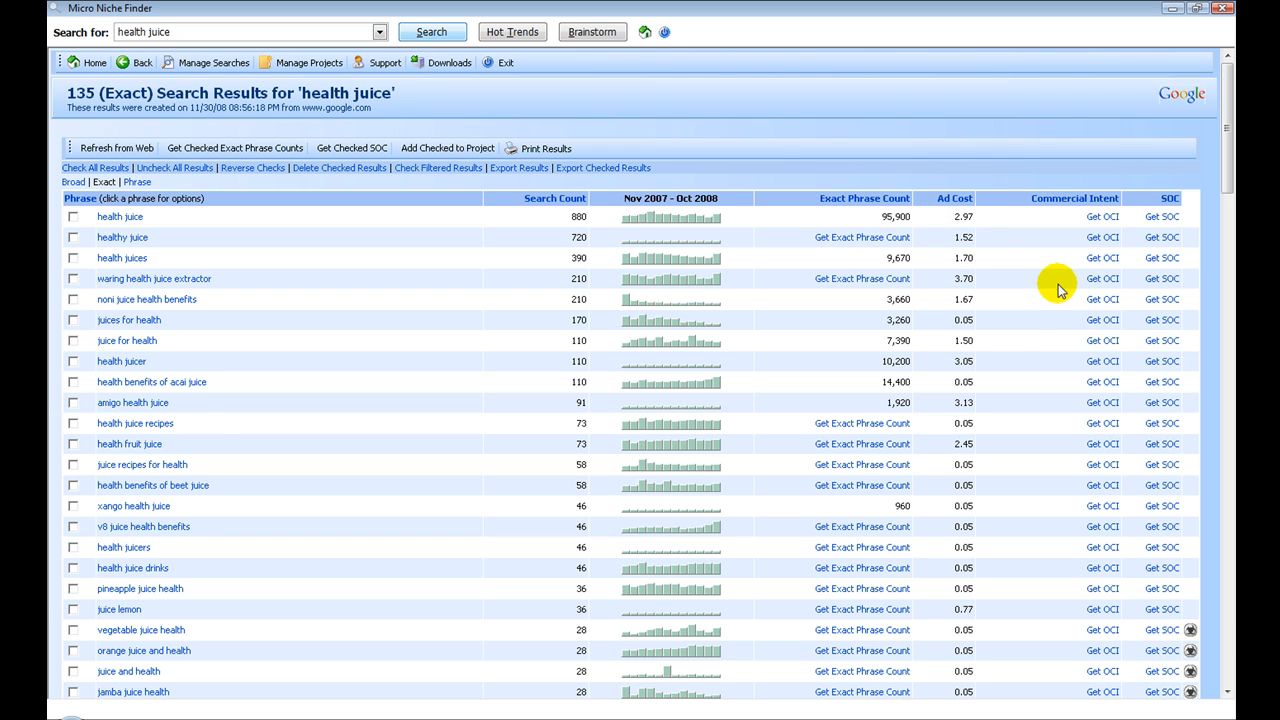
mouse_move(943, 363)
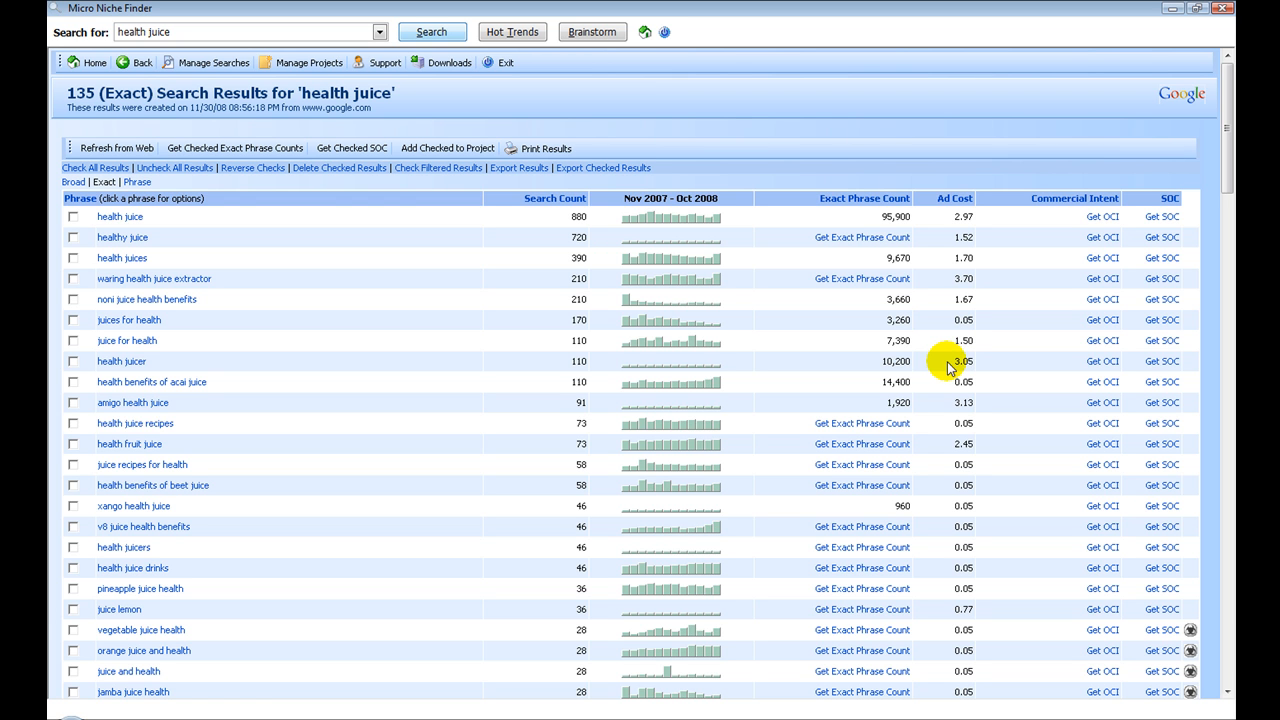
double_click(962, 361)
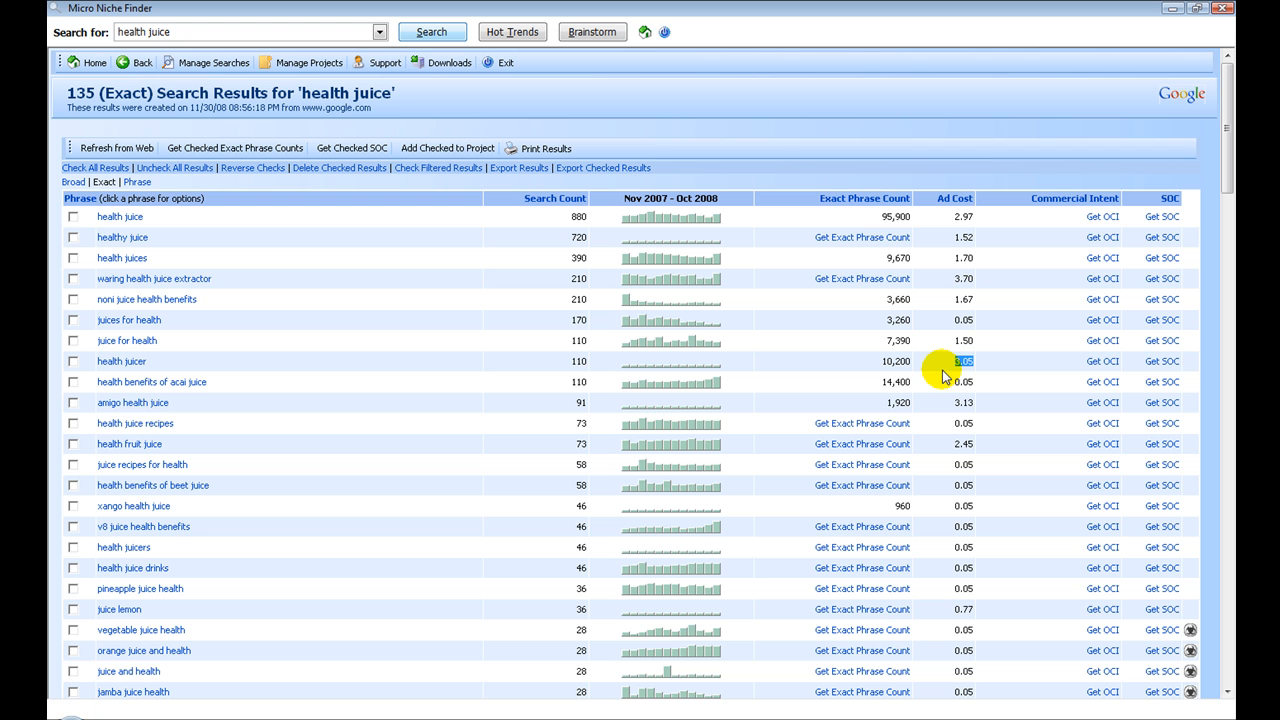
mouse_move(1043, 357)
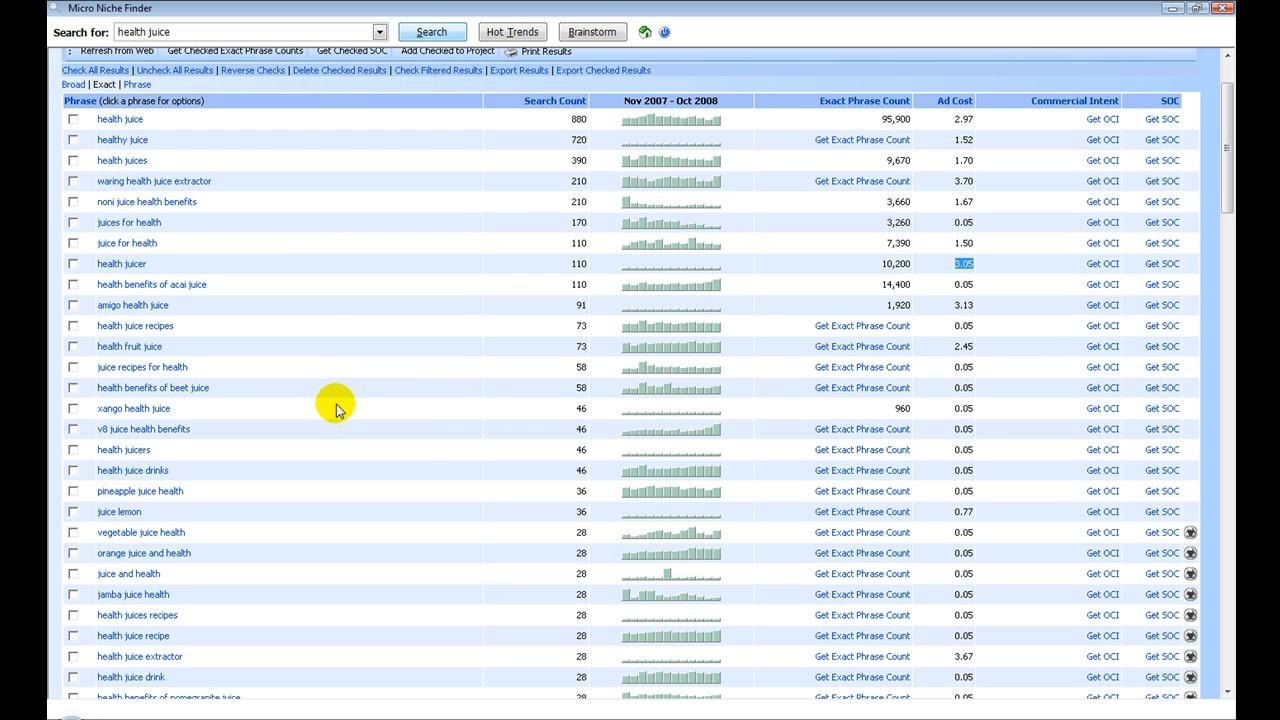
mouse_move(281, 307)
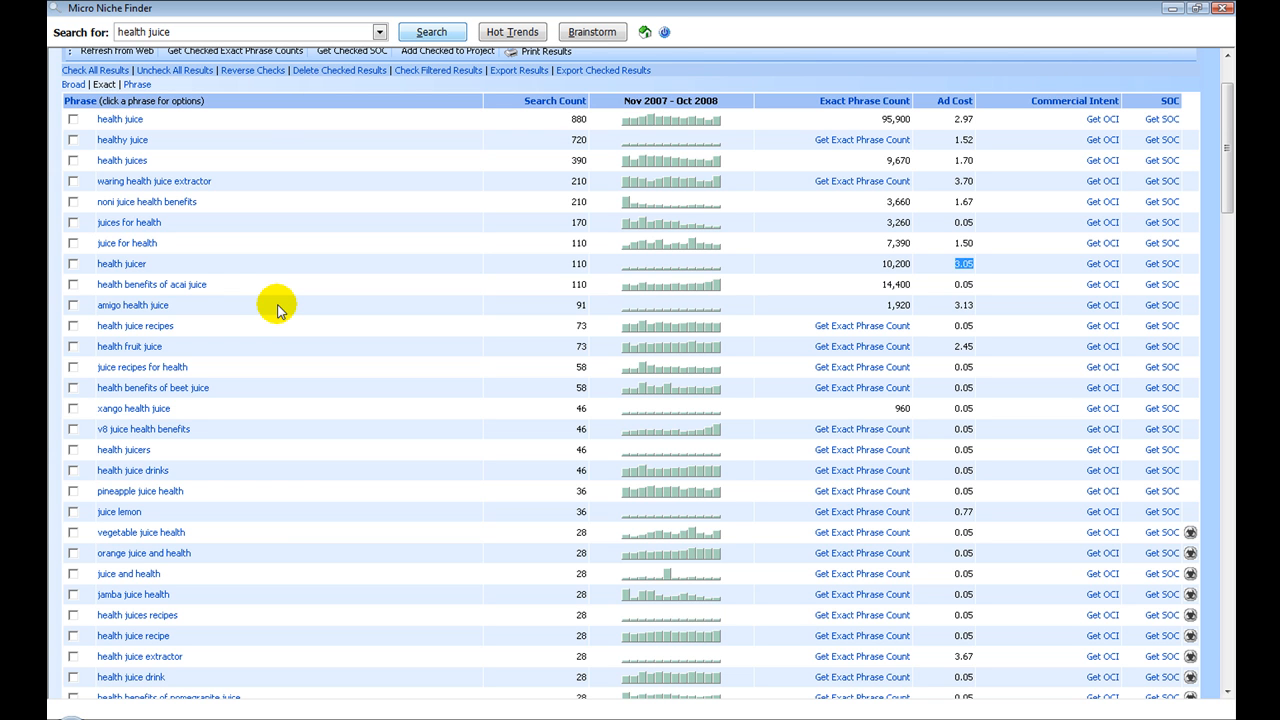
mouse_move(195, 308)
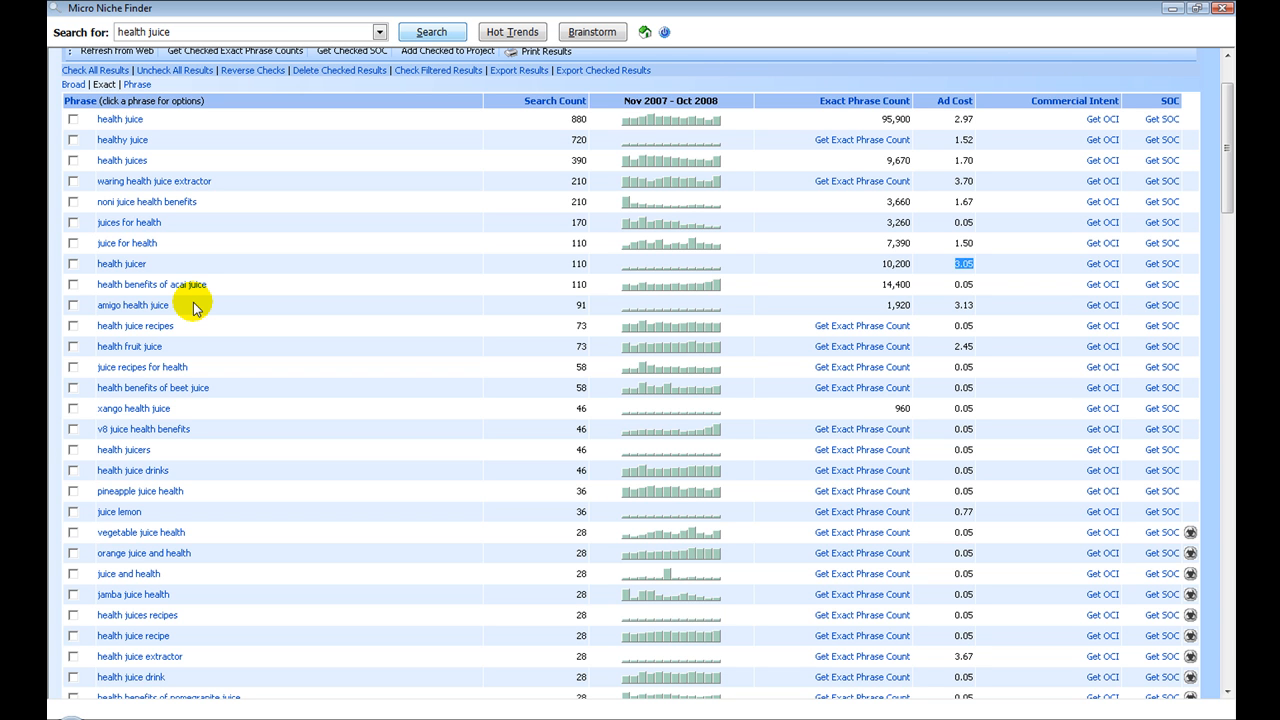
mouse_move(185, 307)
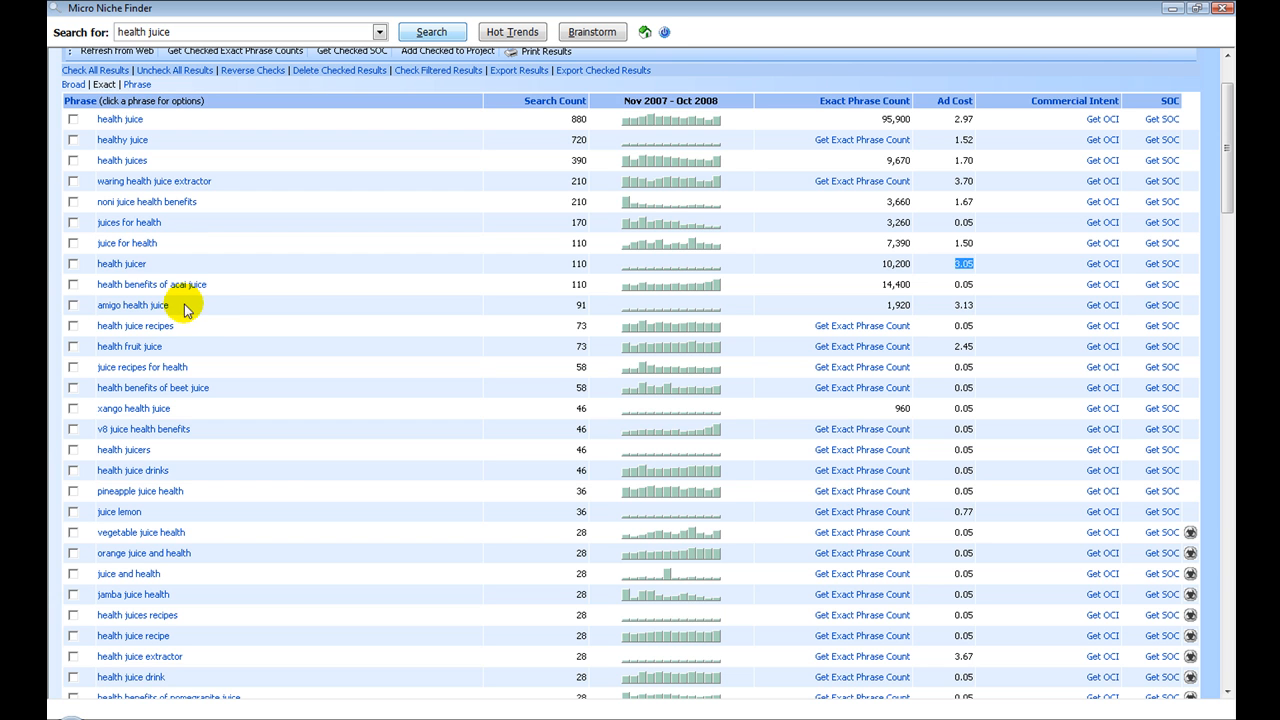
mouse_move(583, 306)
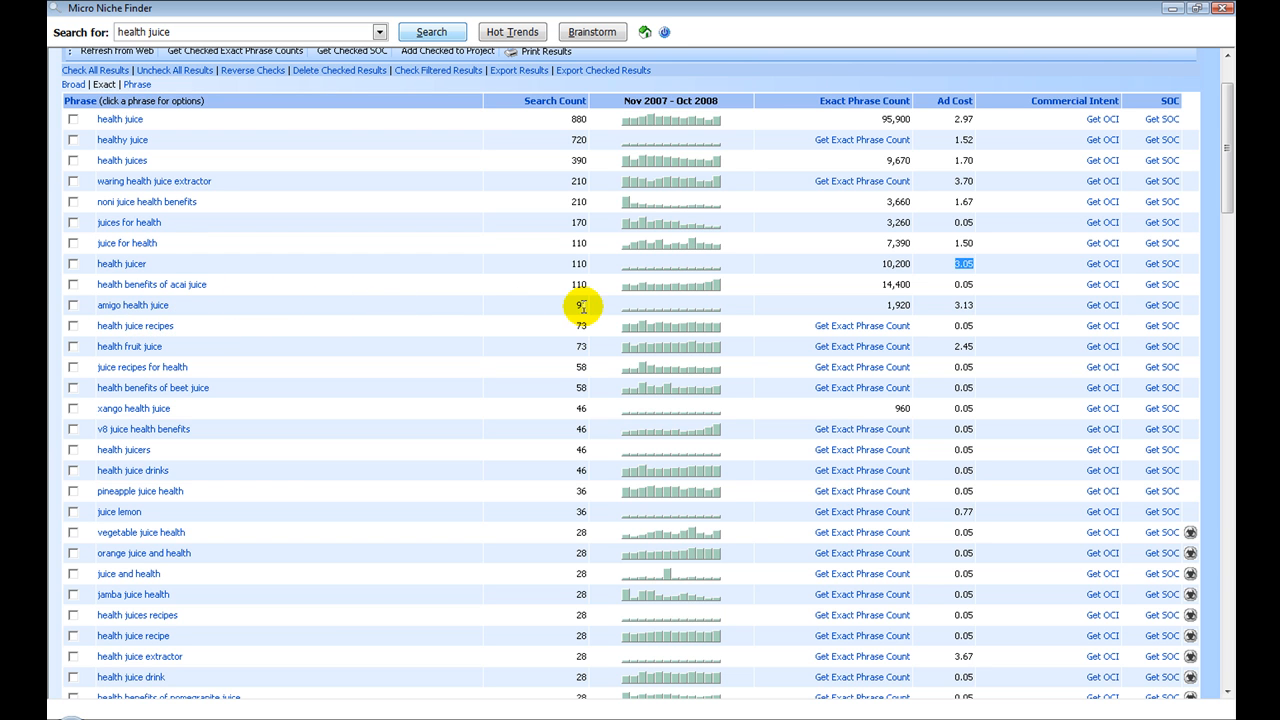
mouse_move(593, 312)
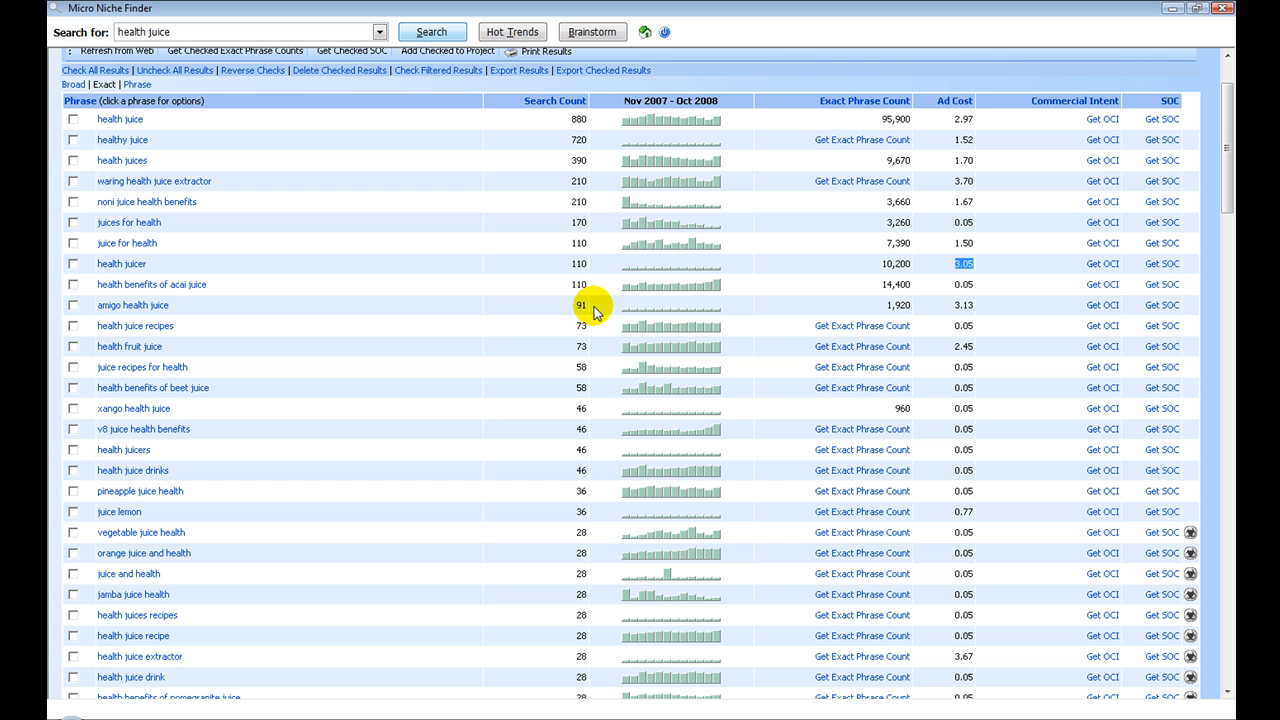
mouse_move(884, 311)
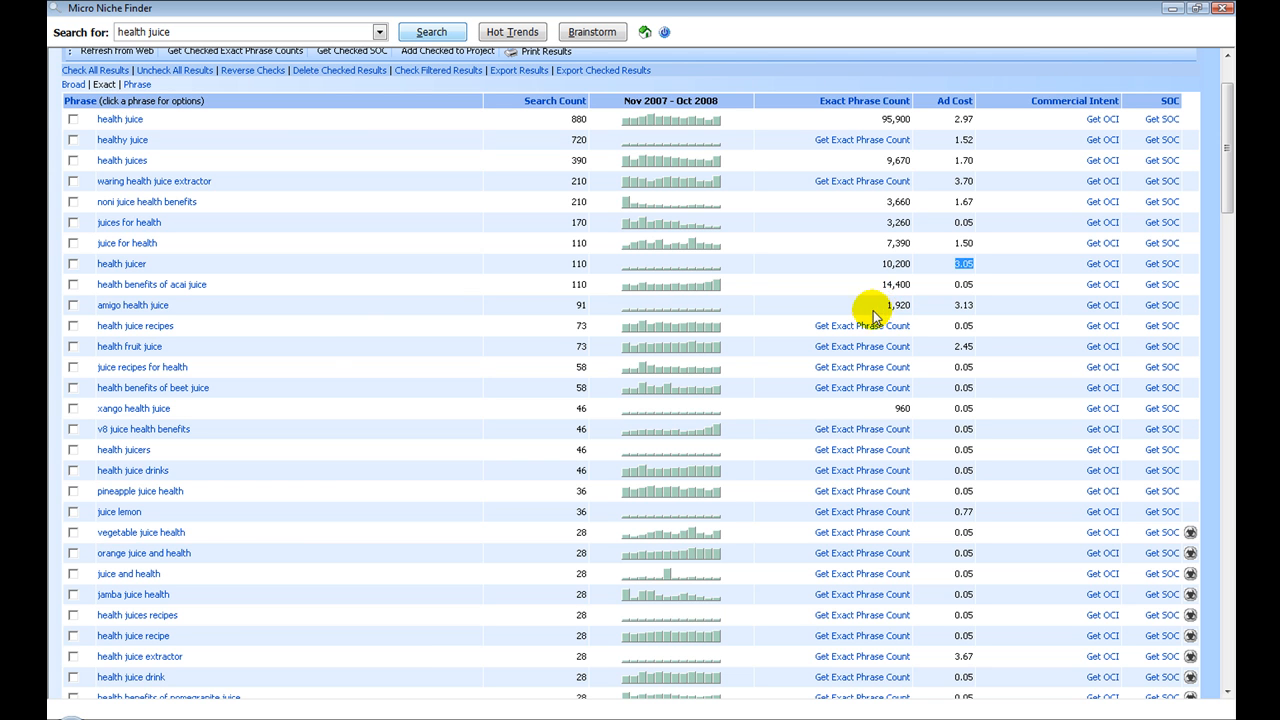
mouse_move(132, 305)
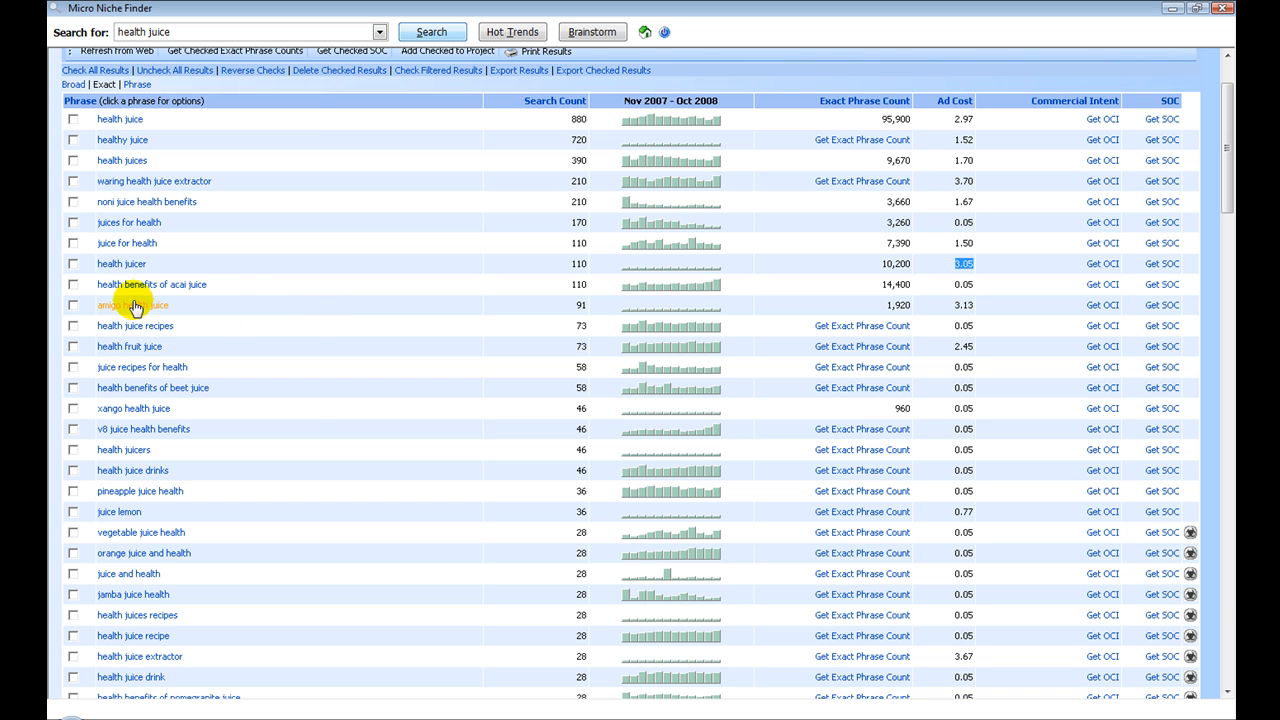
Step: Open the options popup for the phrase 'amigo health juice'
left_click(131, 305)
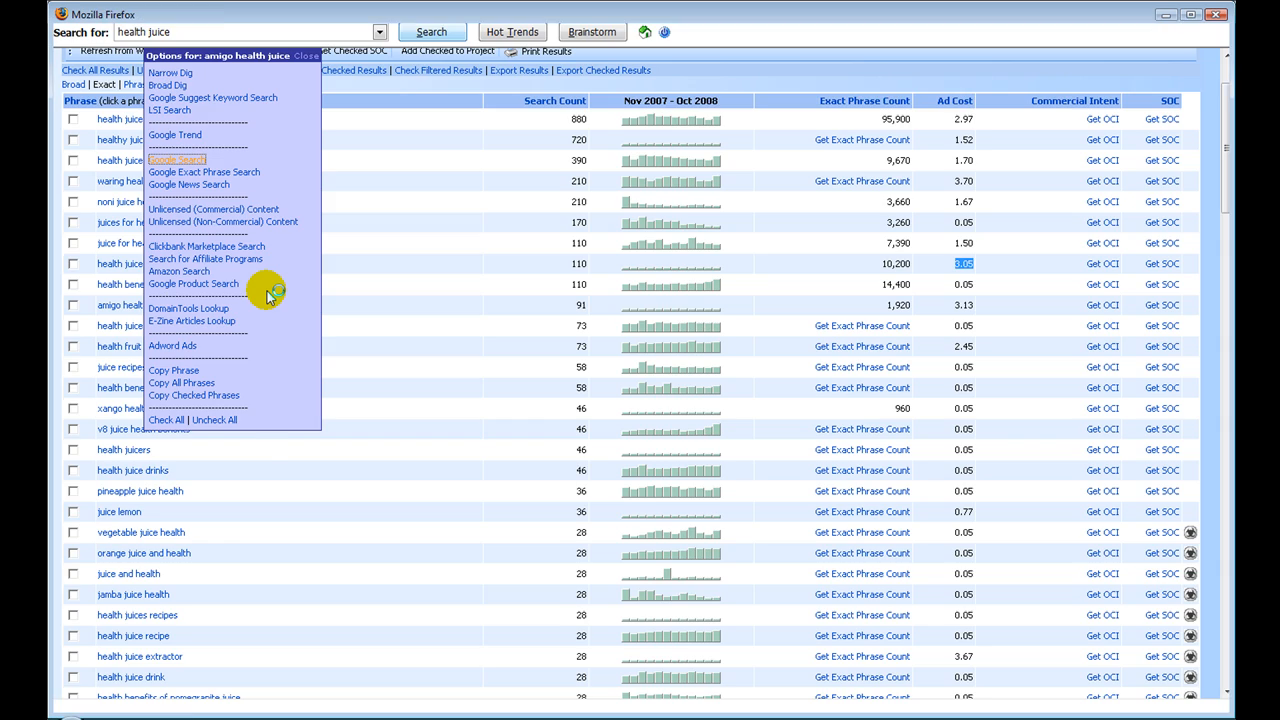
Step: Look up 'amigo health juice' on Google, showing about 49,100 results
left_click(177, 159)
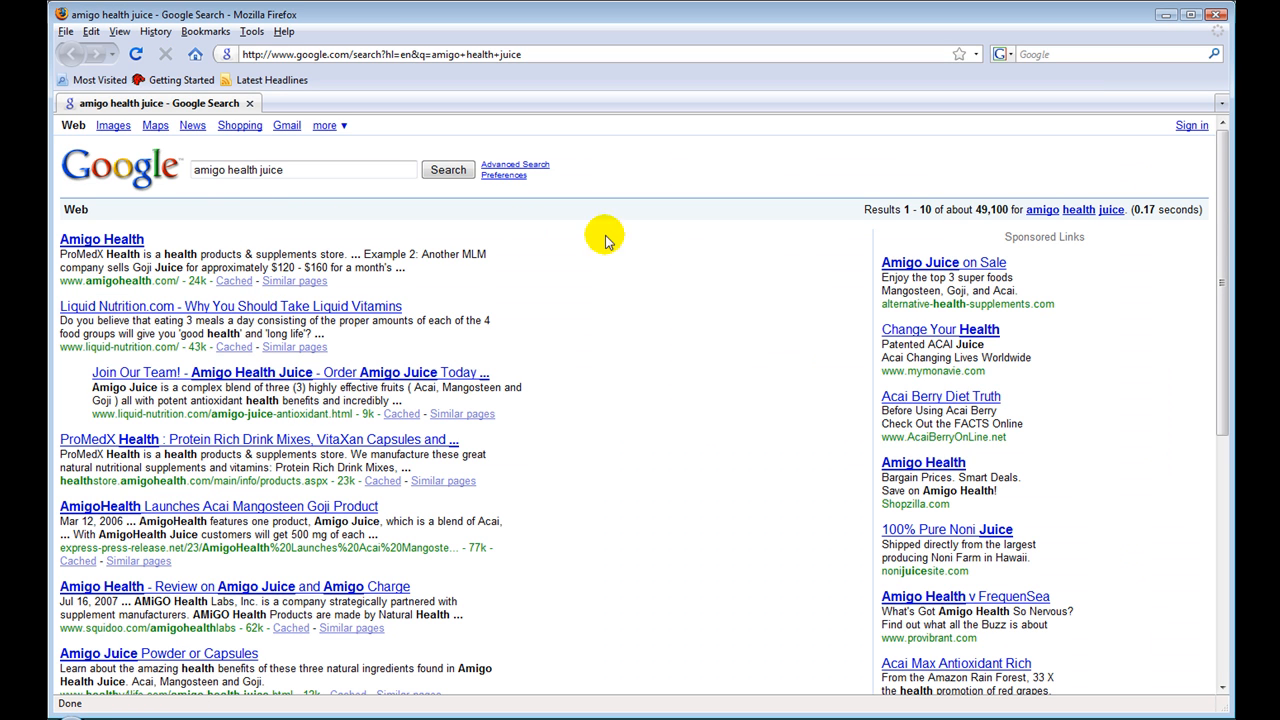
mouse_move(900, 248)
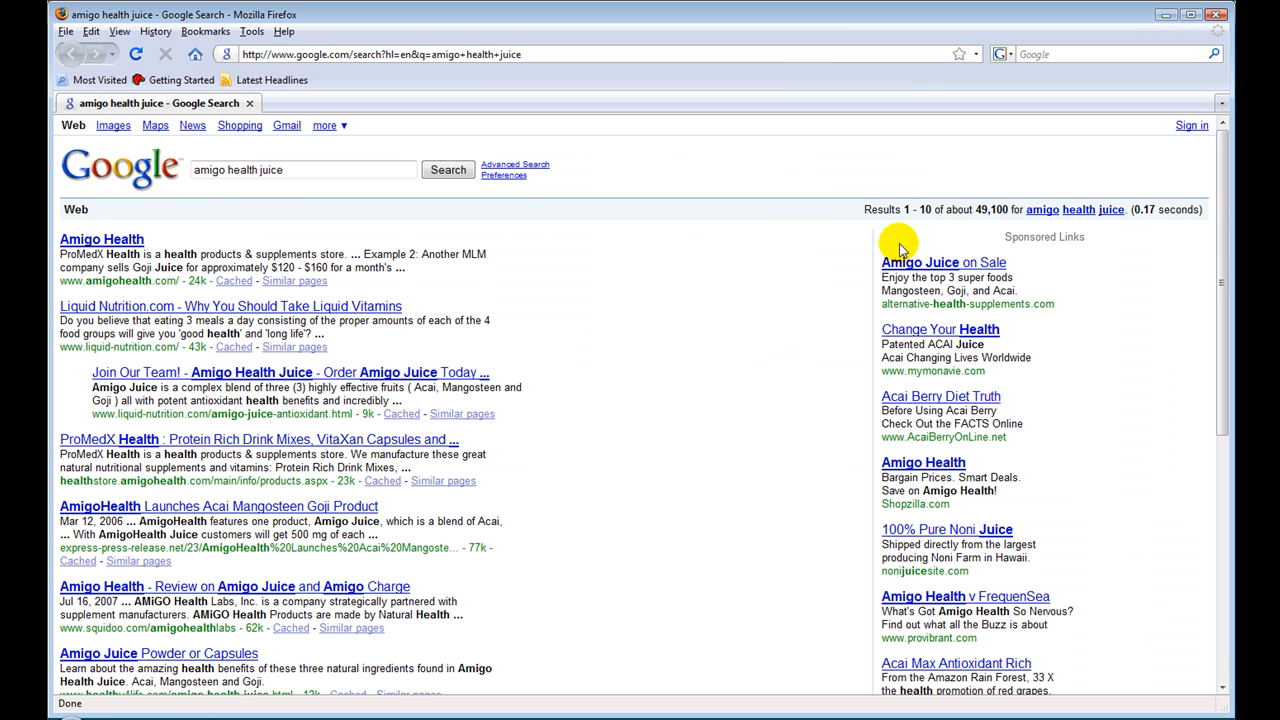
mouse_move(1041, 155)
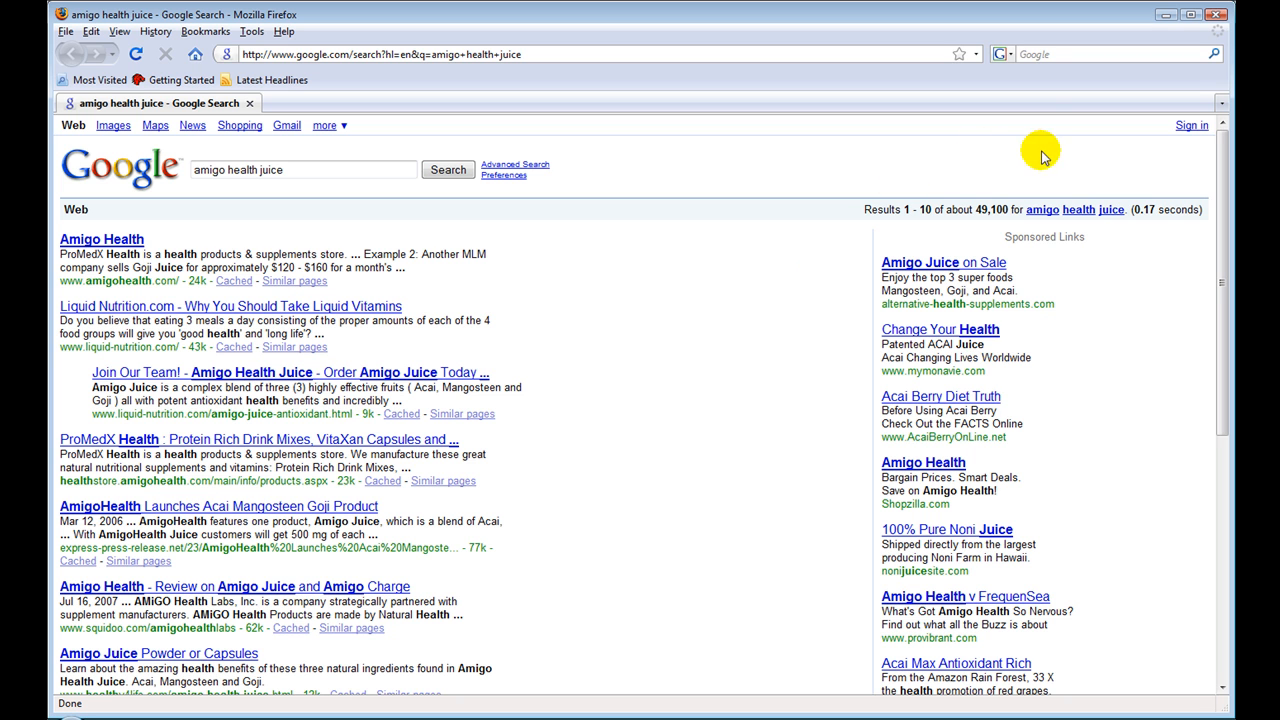
mouse_move(1101, 195)
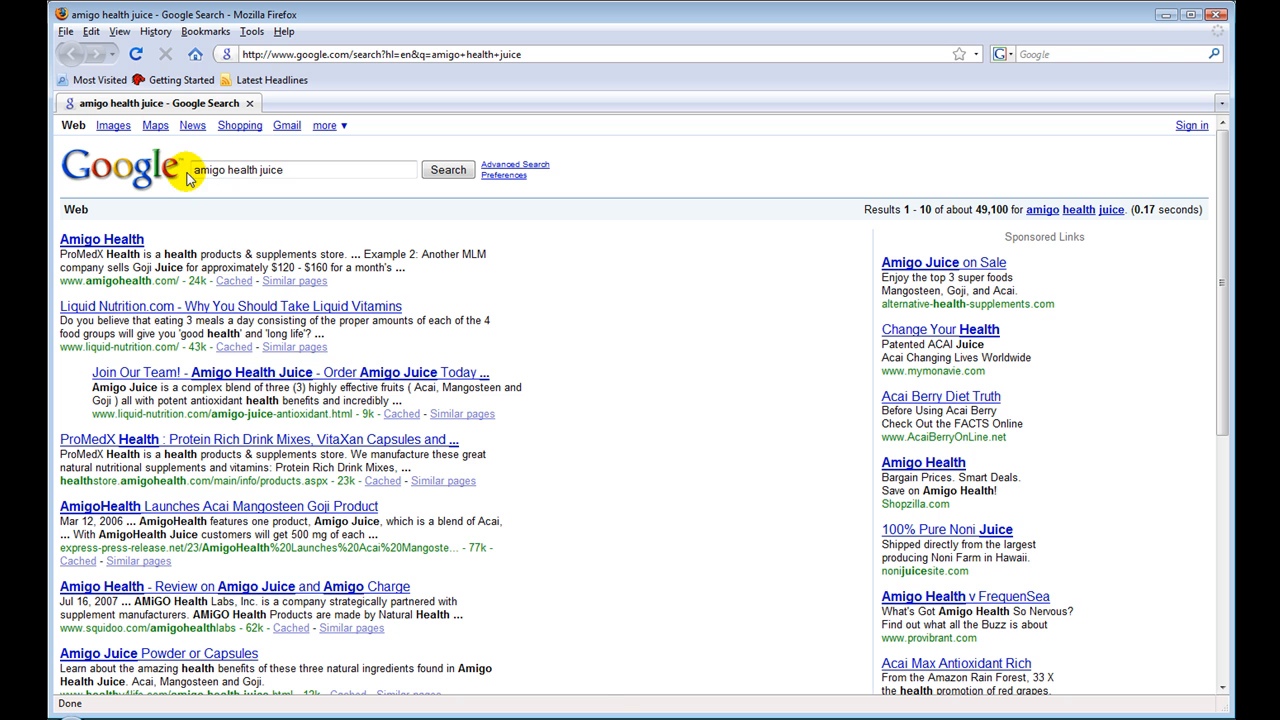
mouse_move(236, 280)
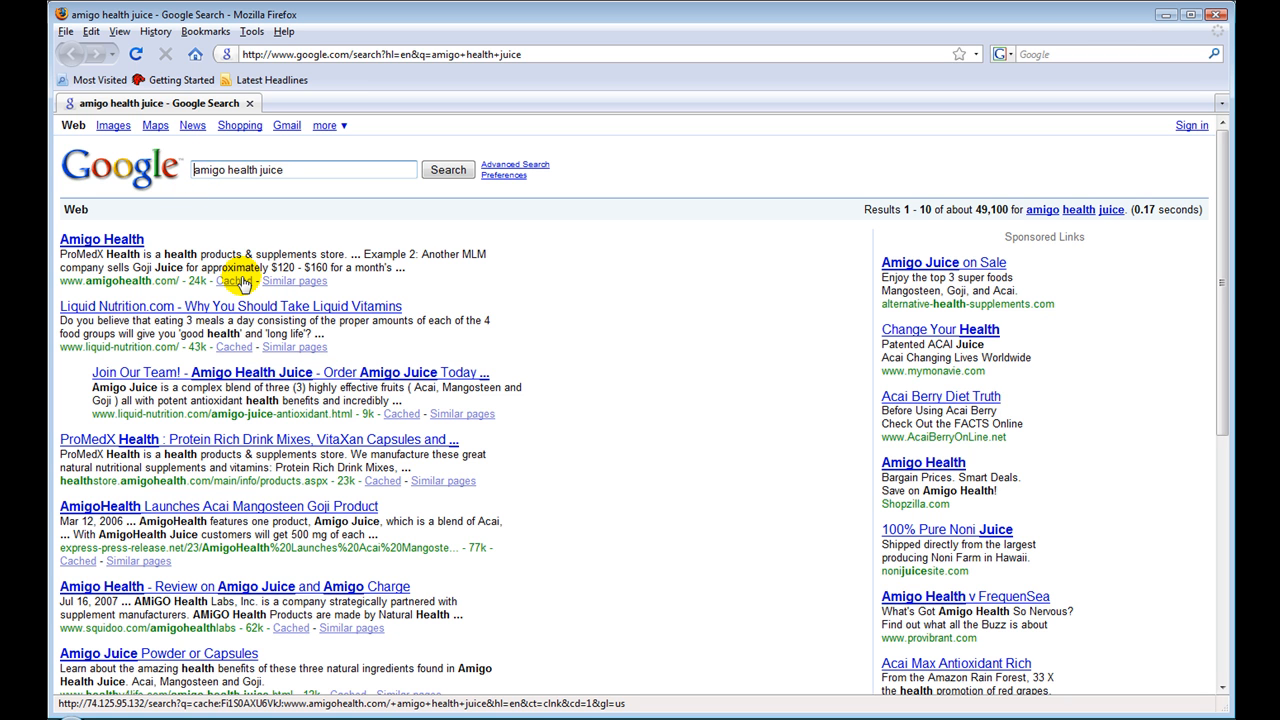
Step: Search Google for the quoted phrase "amigo health juice", narrowing results to about 1,920
type("\"")
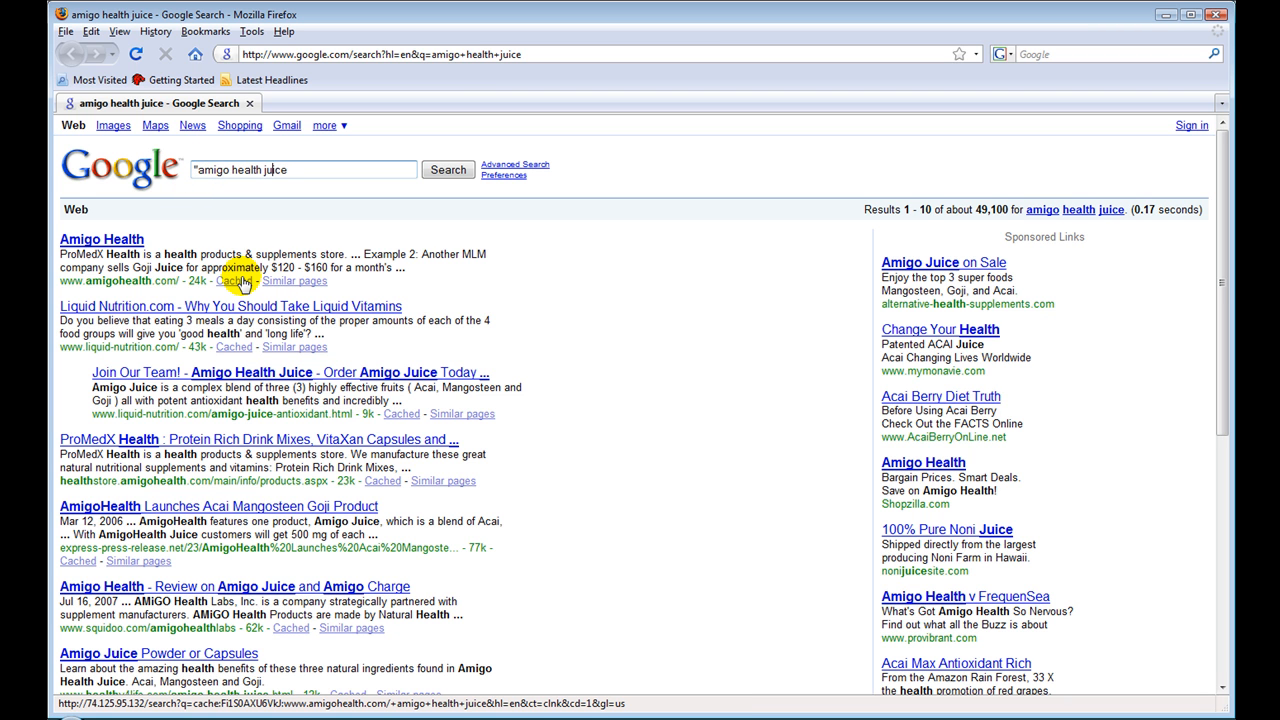
type("\"")
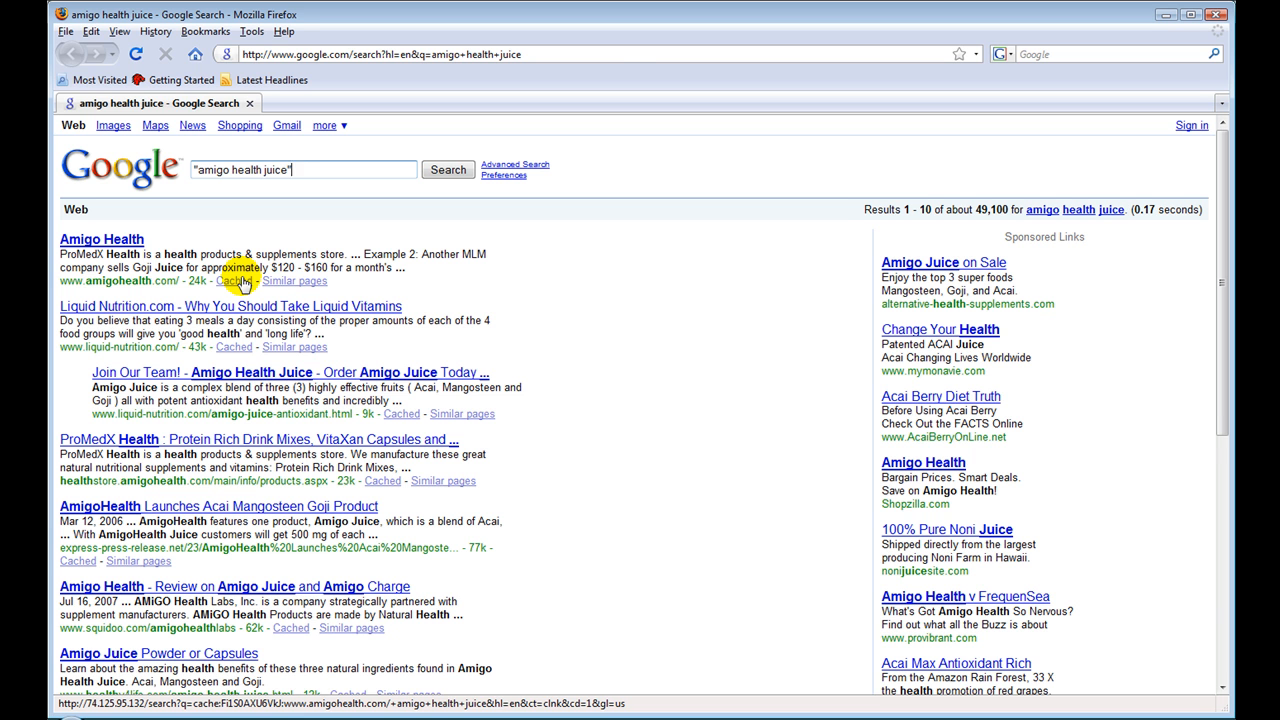
left_click(448, 169)
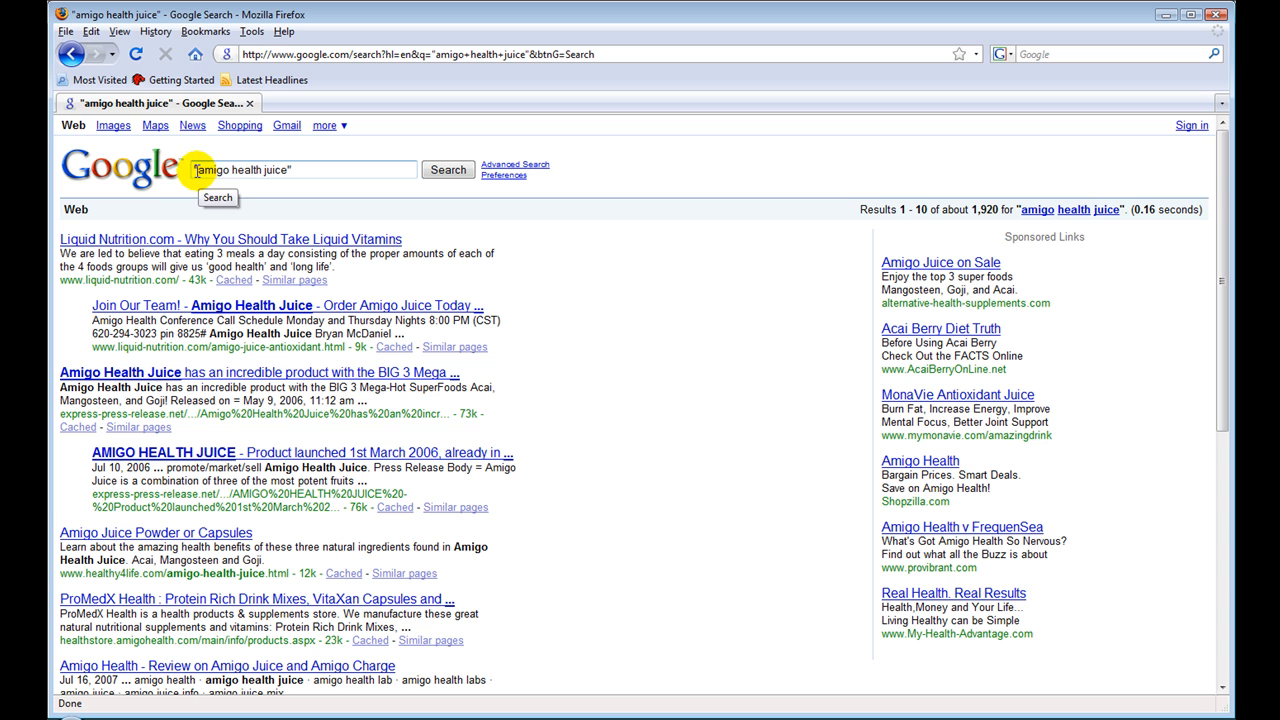
triple_click(260, 169)
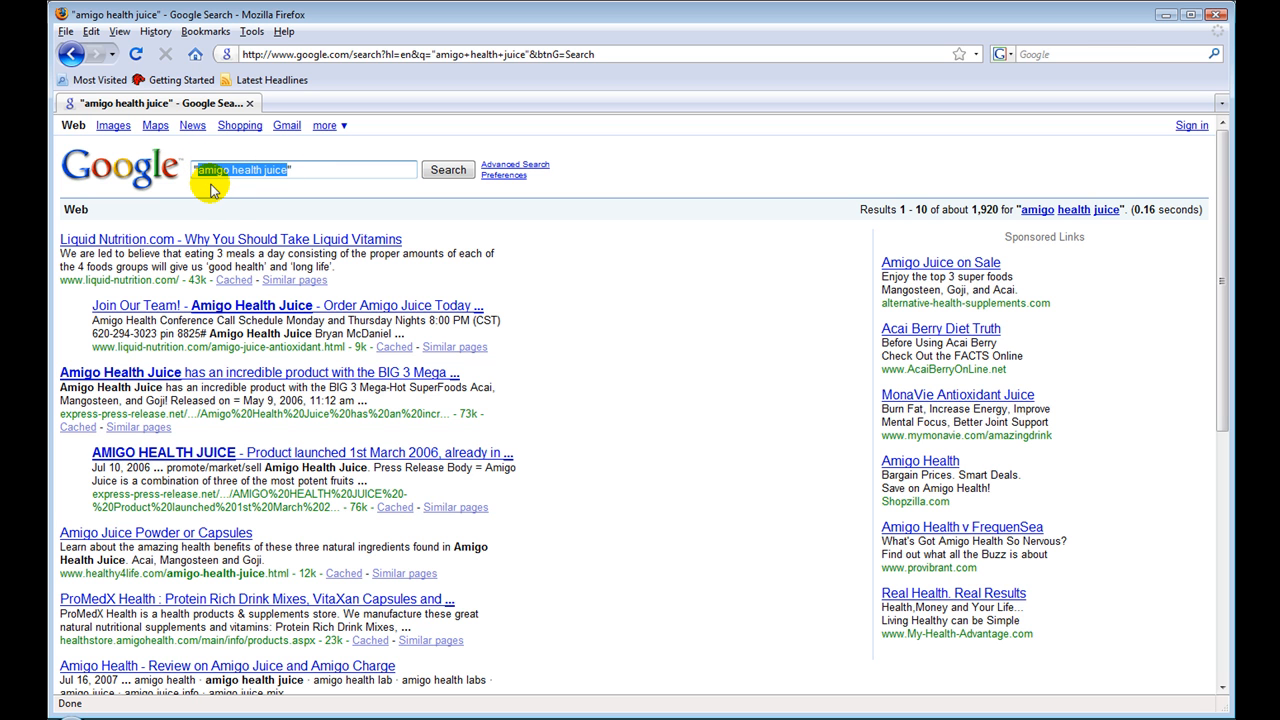
mouse_move(310, 169)
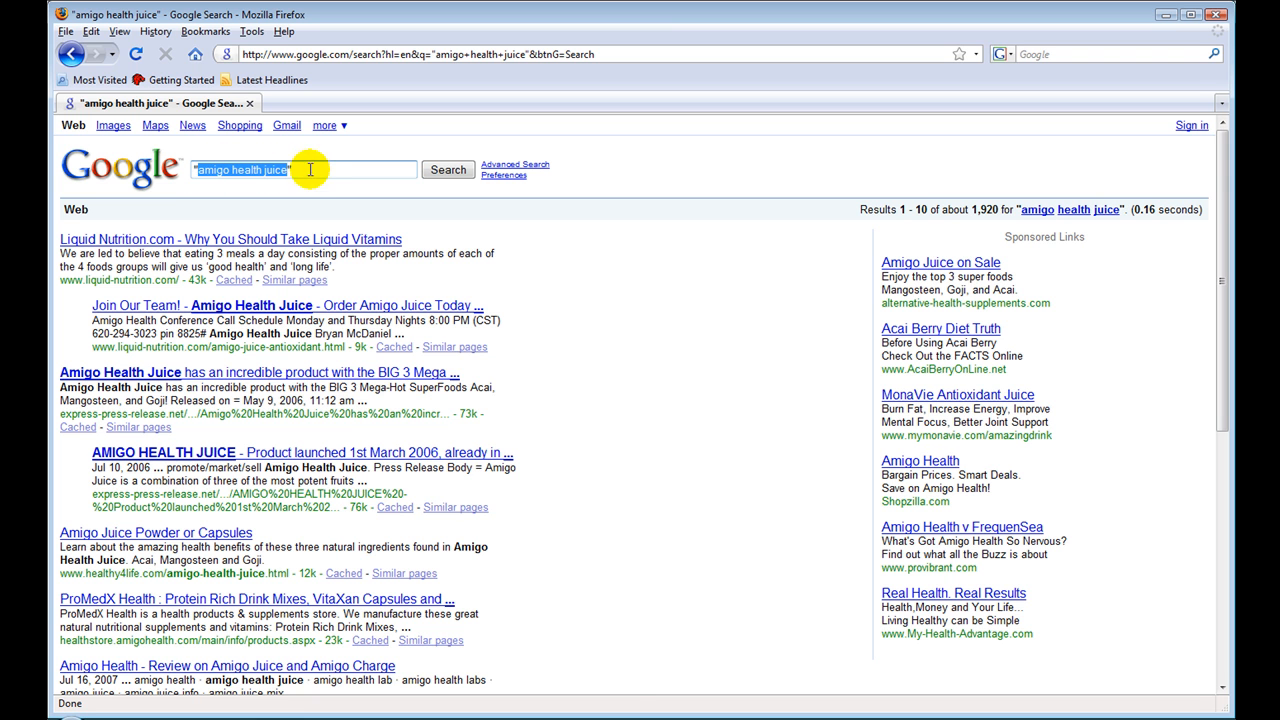
mouse_move(953, 214)
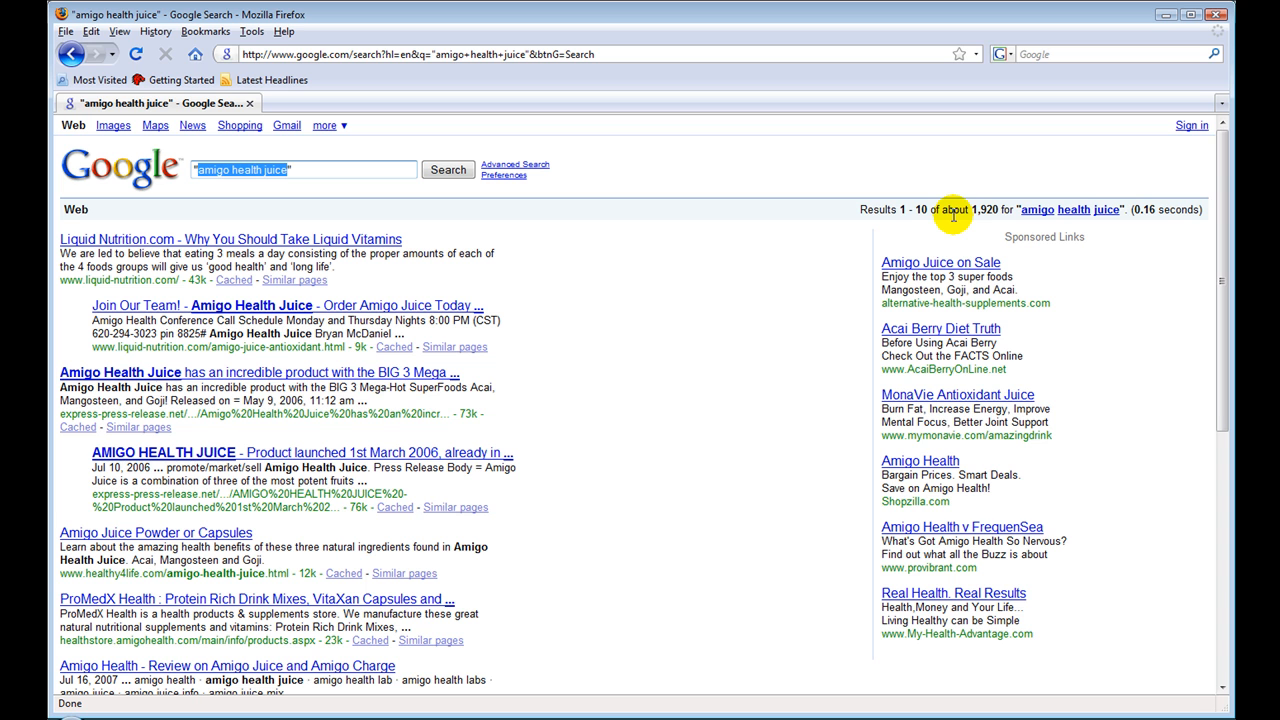
mouse_move(955, 222)
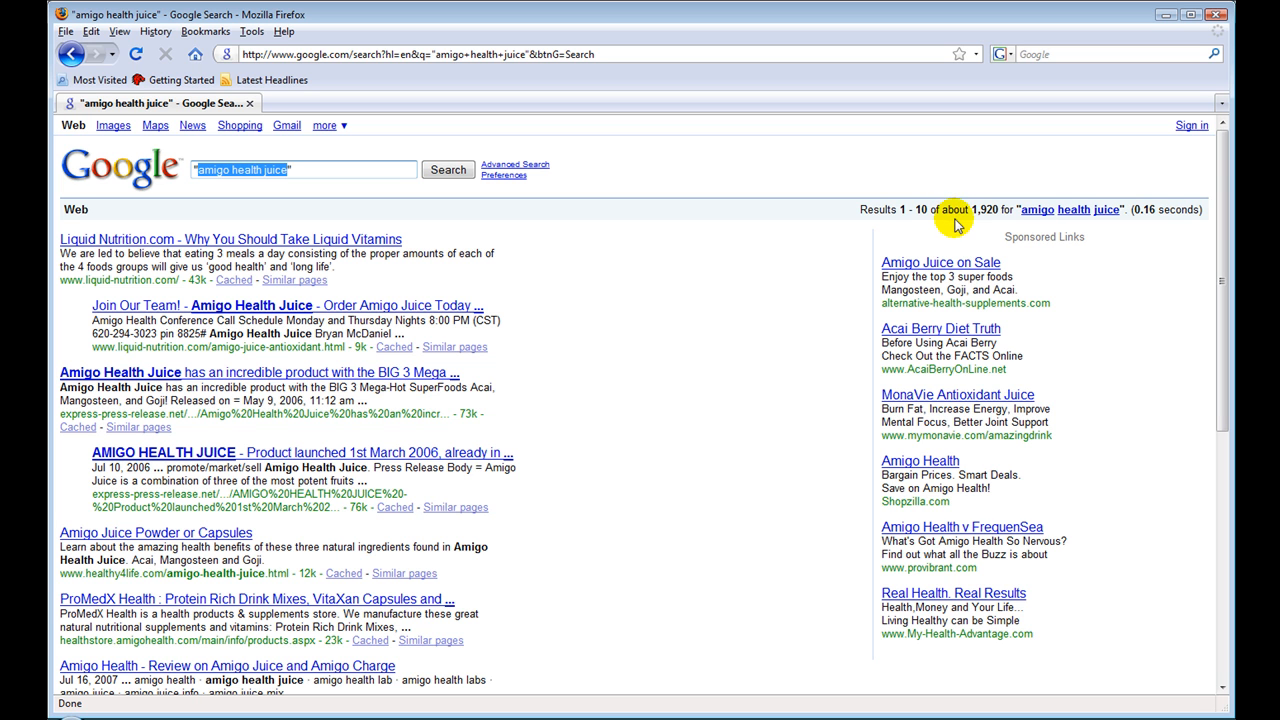
mouse_move(1120, 12)
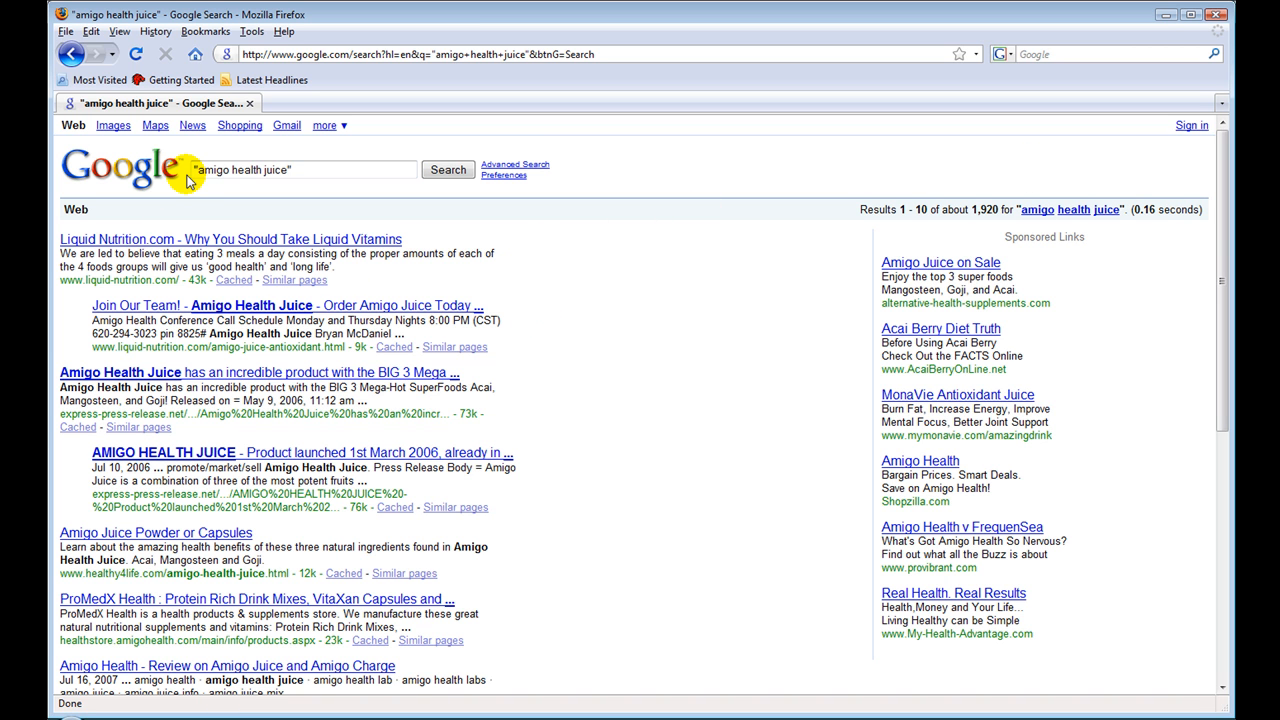
mouse_move(232, 190)
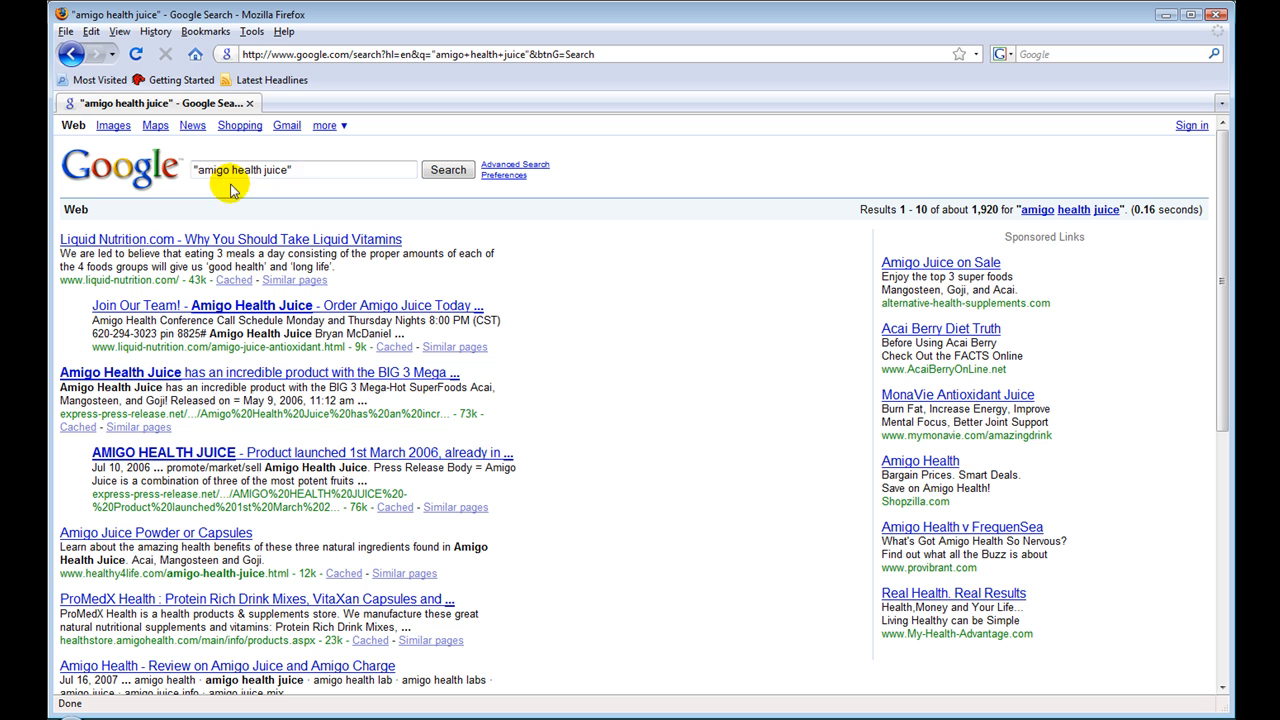
mouse_move(303, 188)
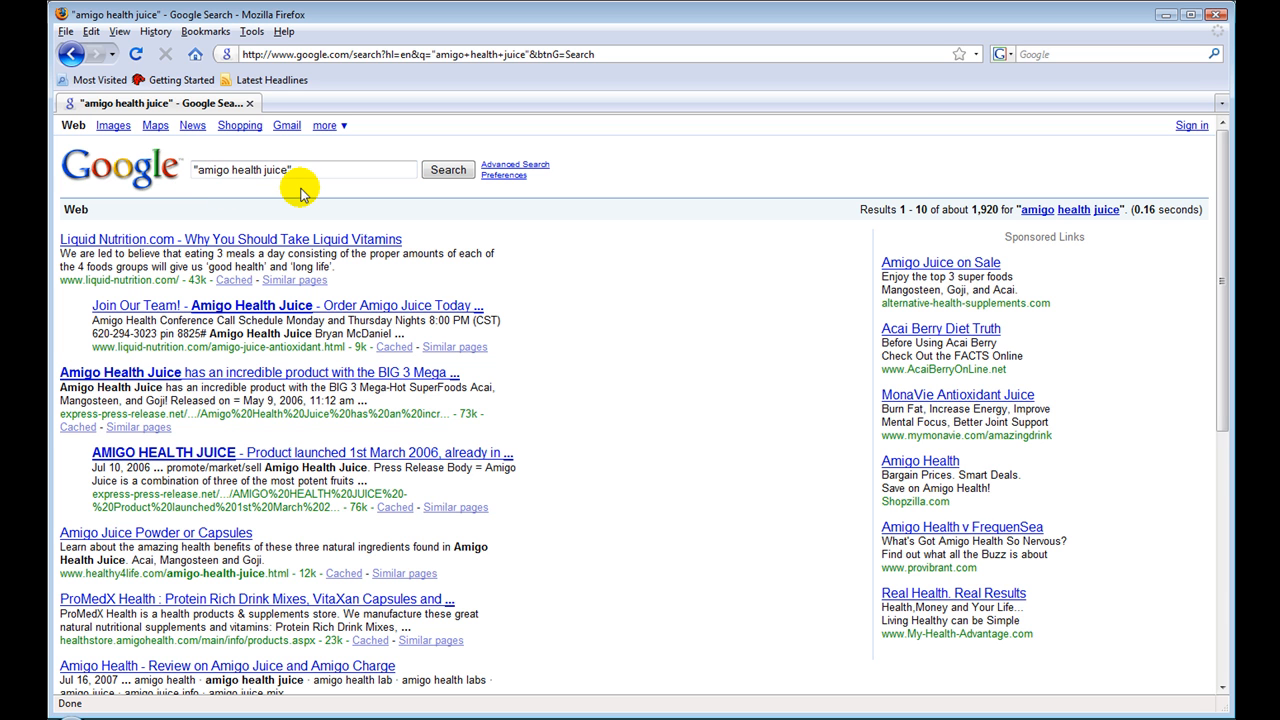
mouse_move(192, 358)
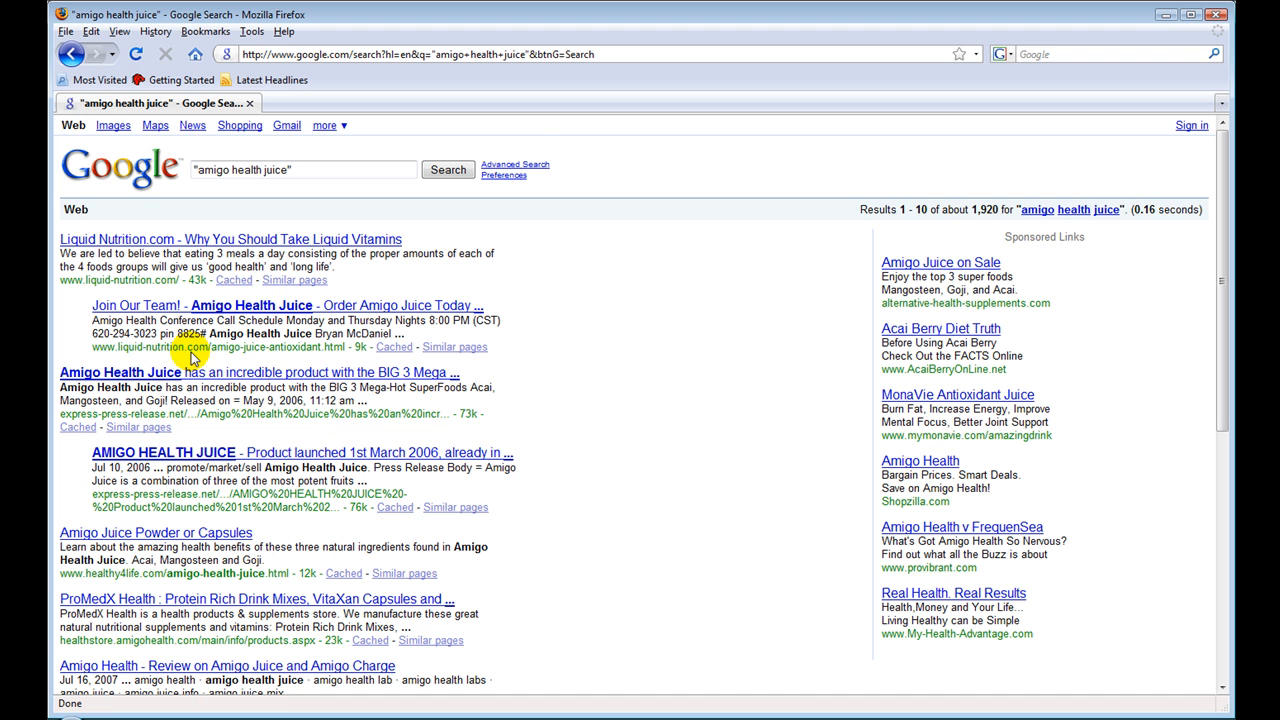
mouse_move(930, 203)
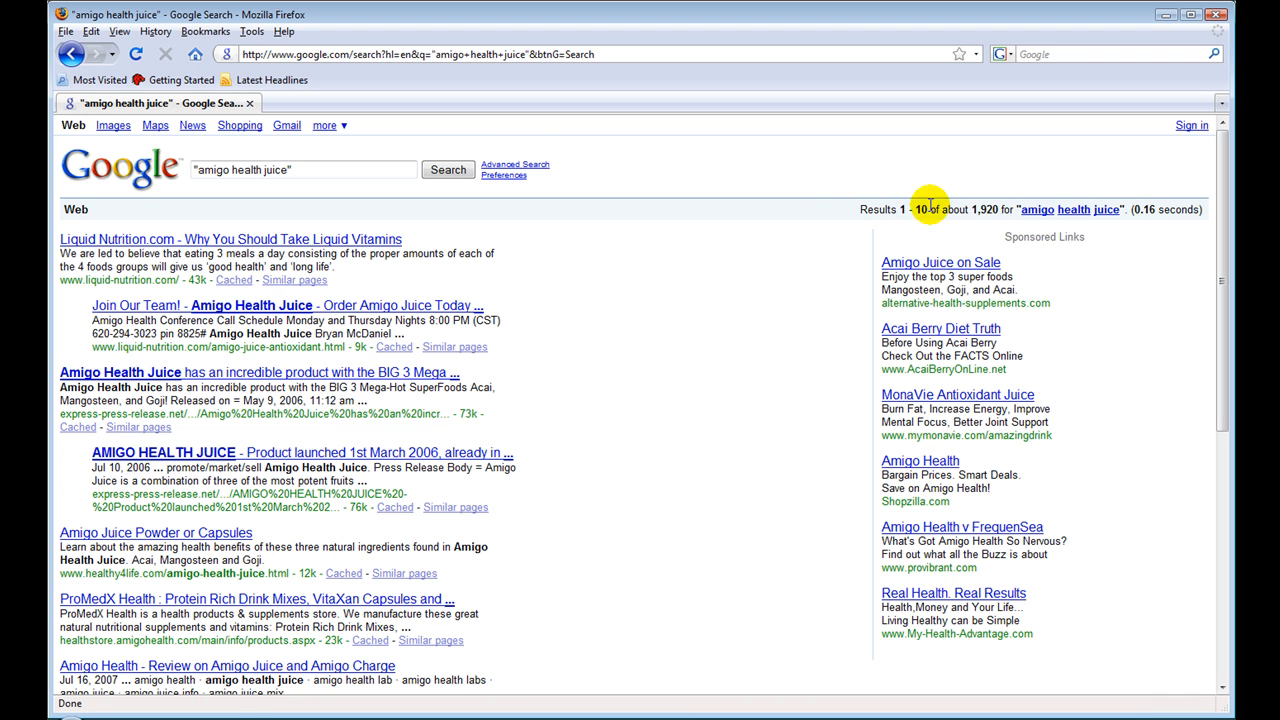
mouse_move(591, 358)
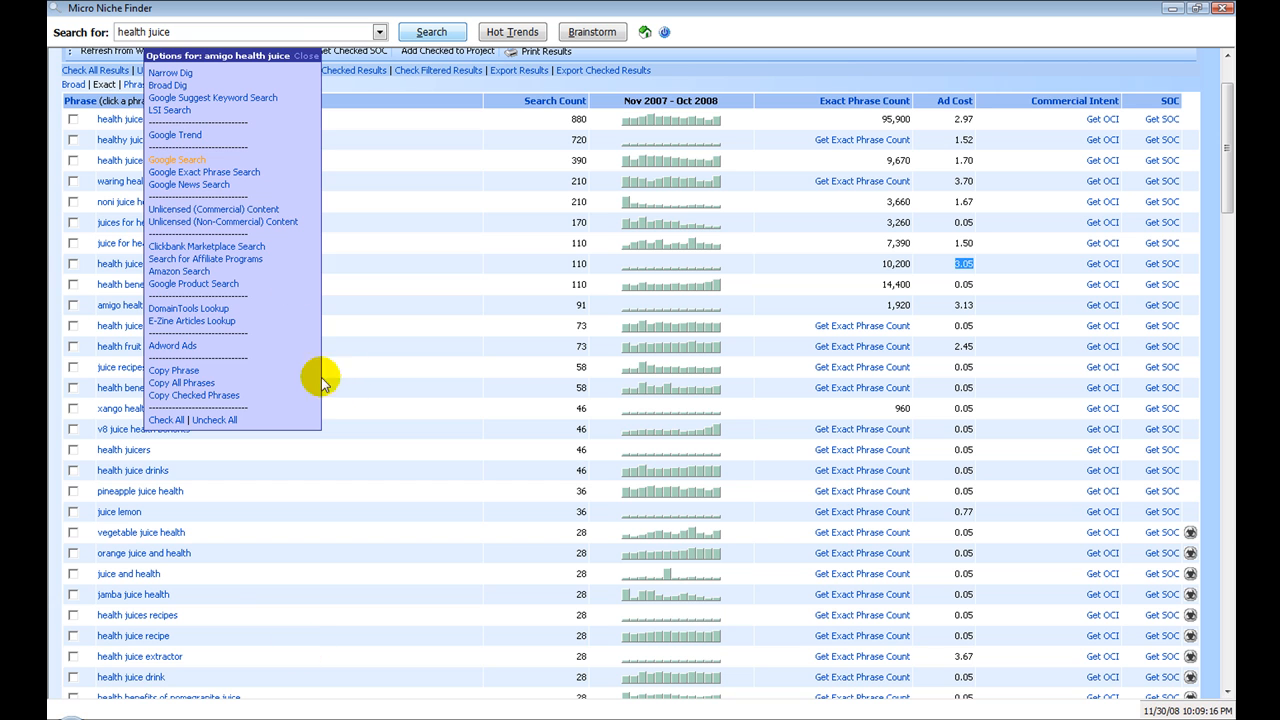
Step: Close the 'amigo health juice' options popup to return to the results table
left_click(306, 55)
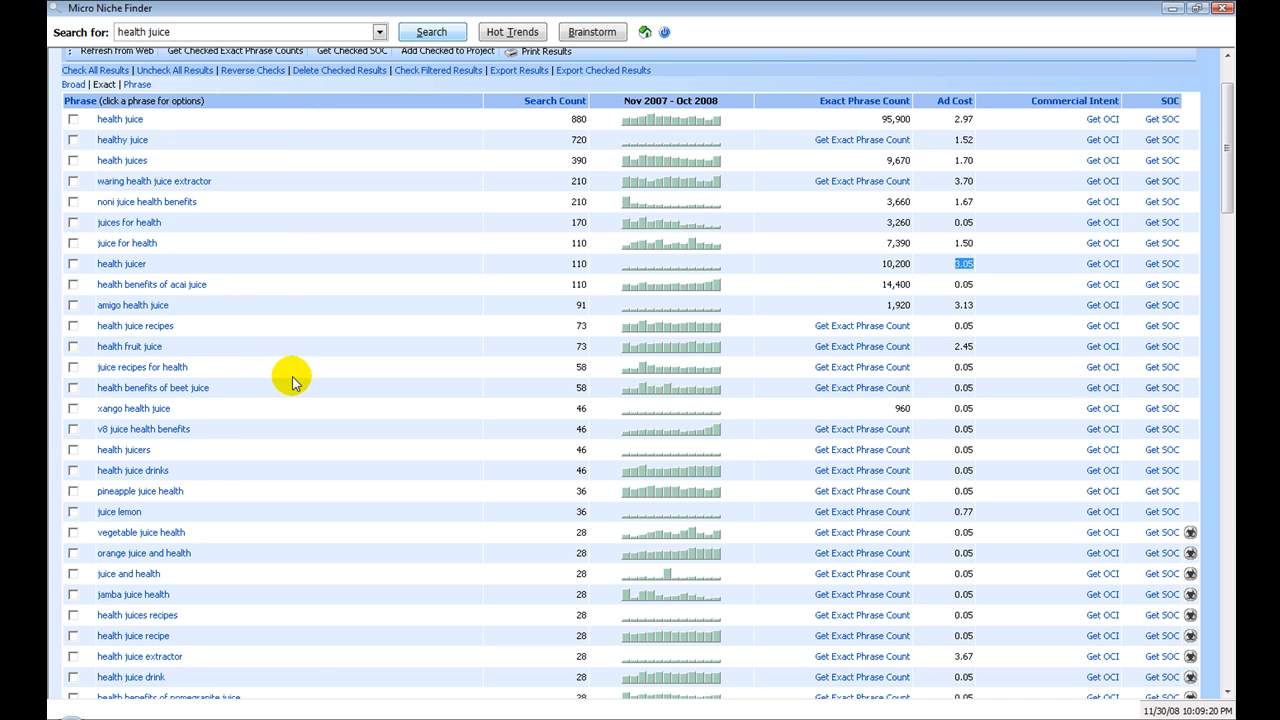
mouse_move(157, 131)
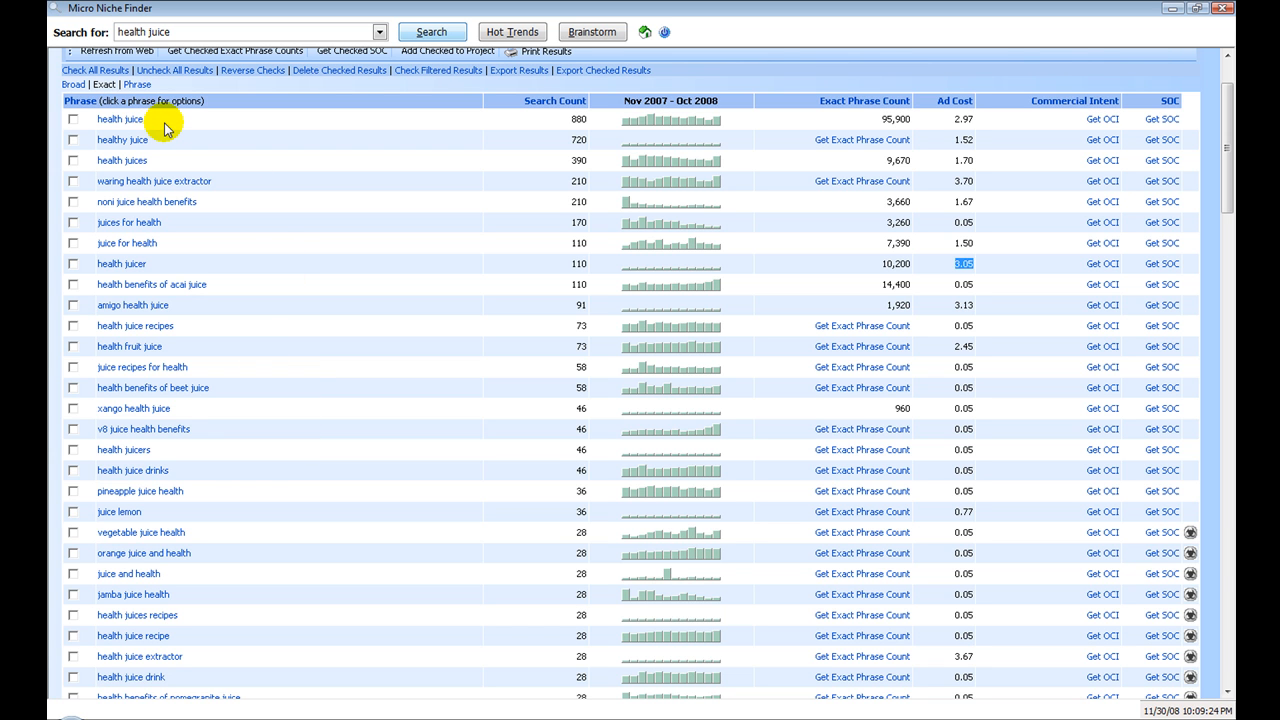
mouse_move(855, 130)
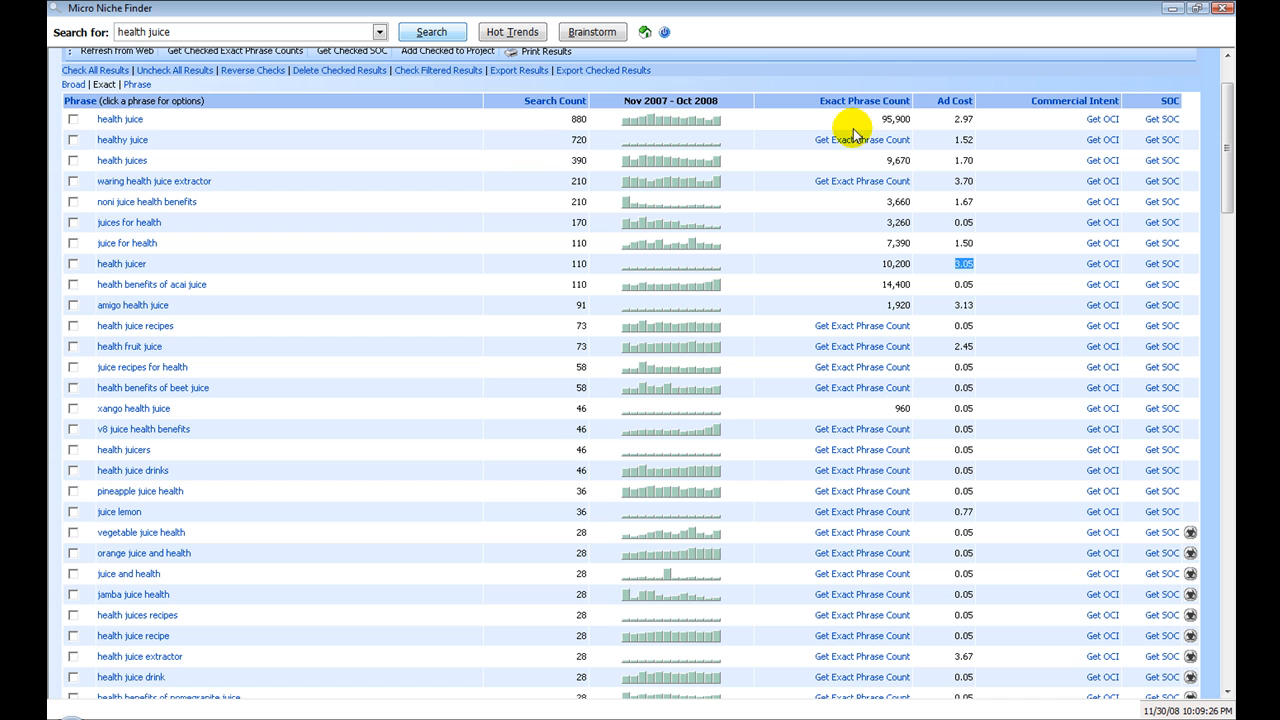
mouse_move(890, 131)
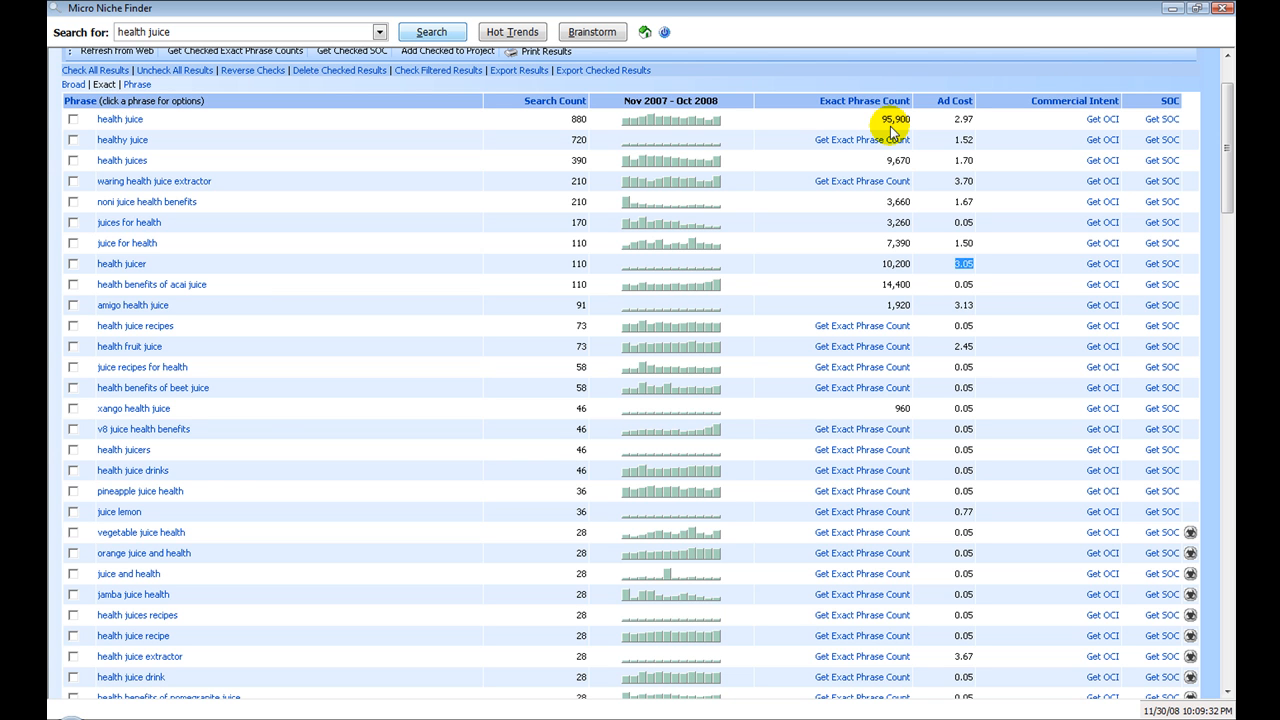
mouse_move(205, 120)
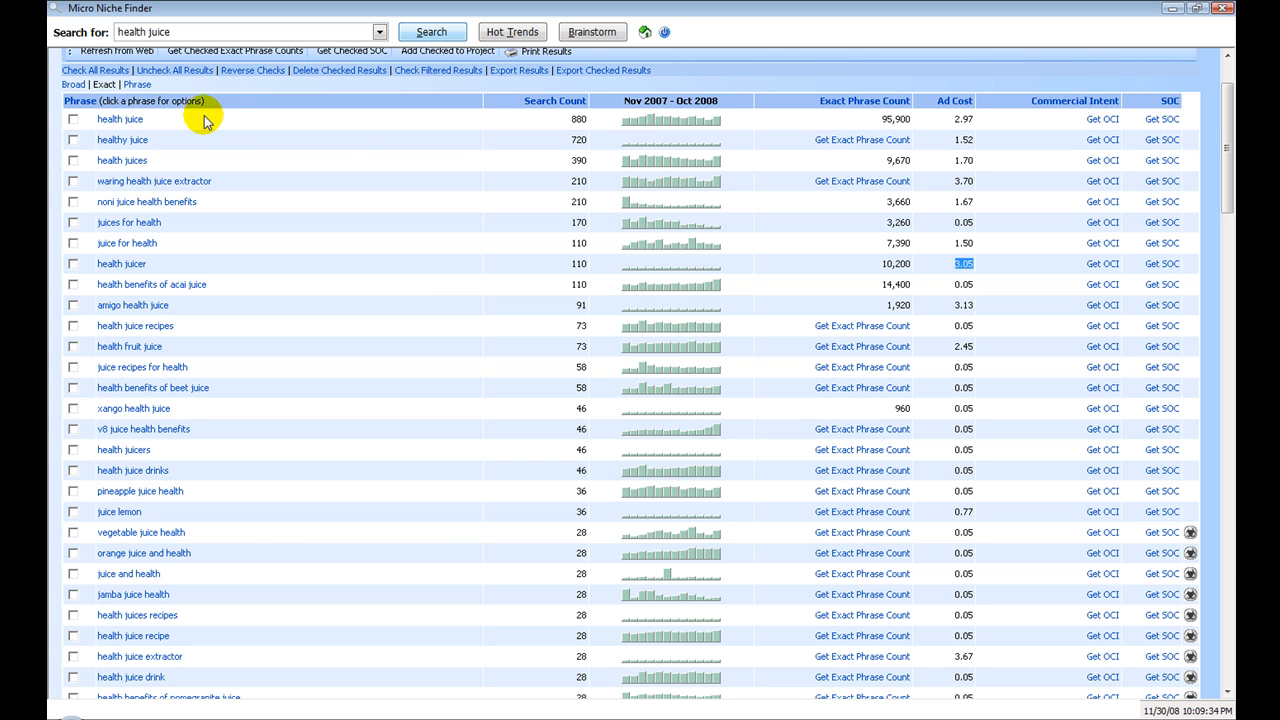
mouse_move(183, 313)
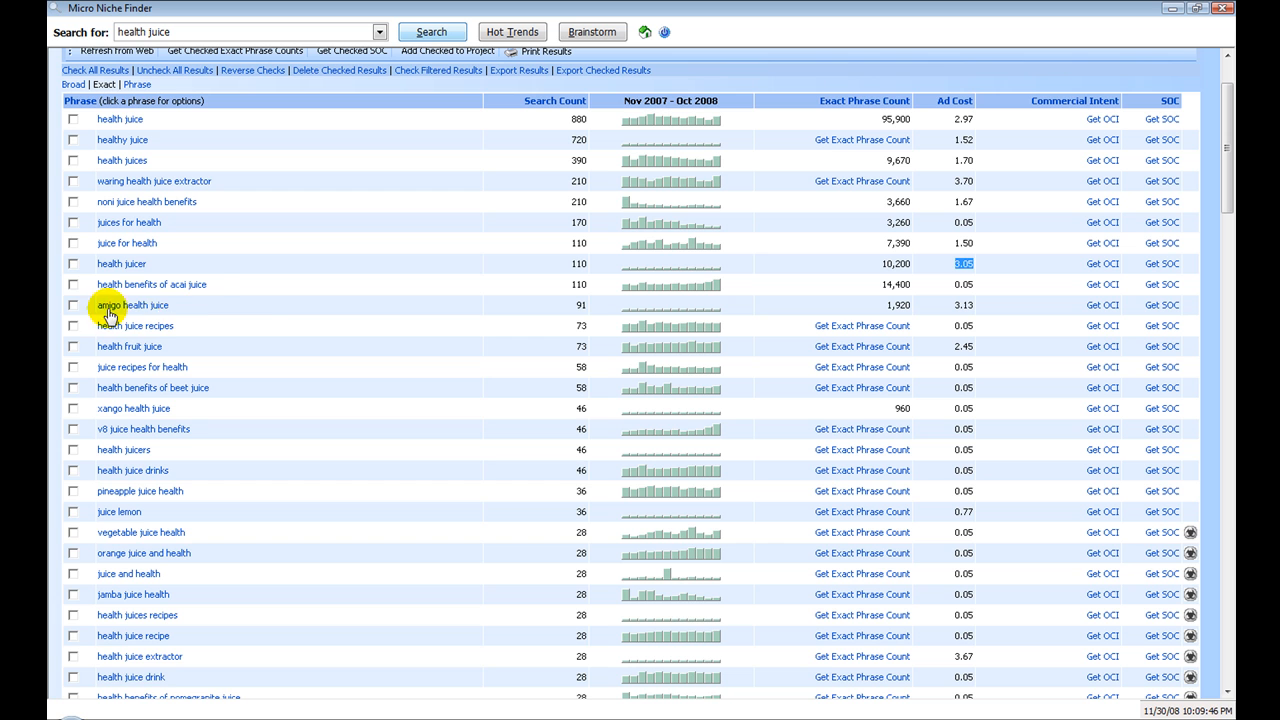
mouse_move(313, 312)
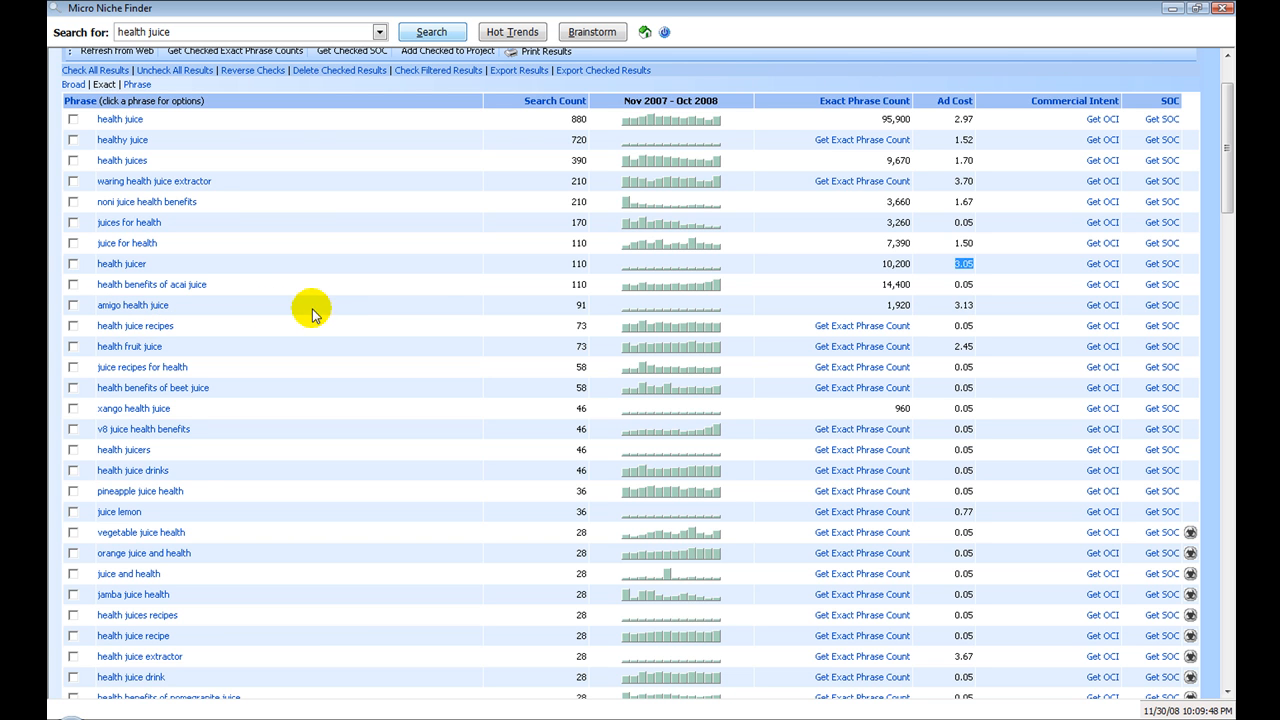
mouse_move(435, 319)
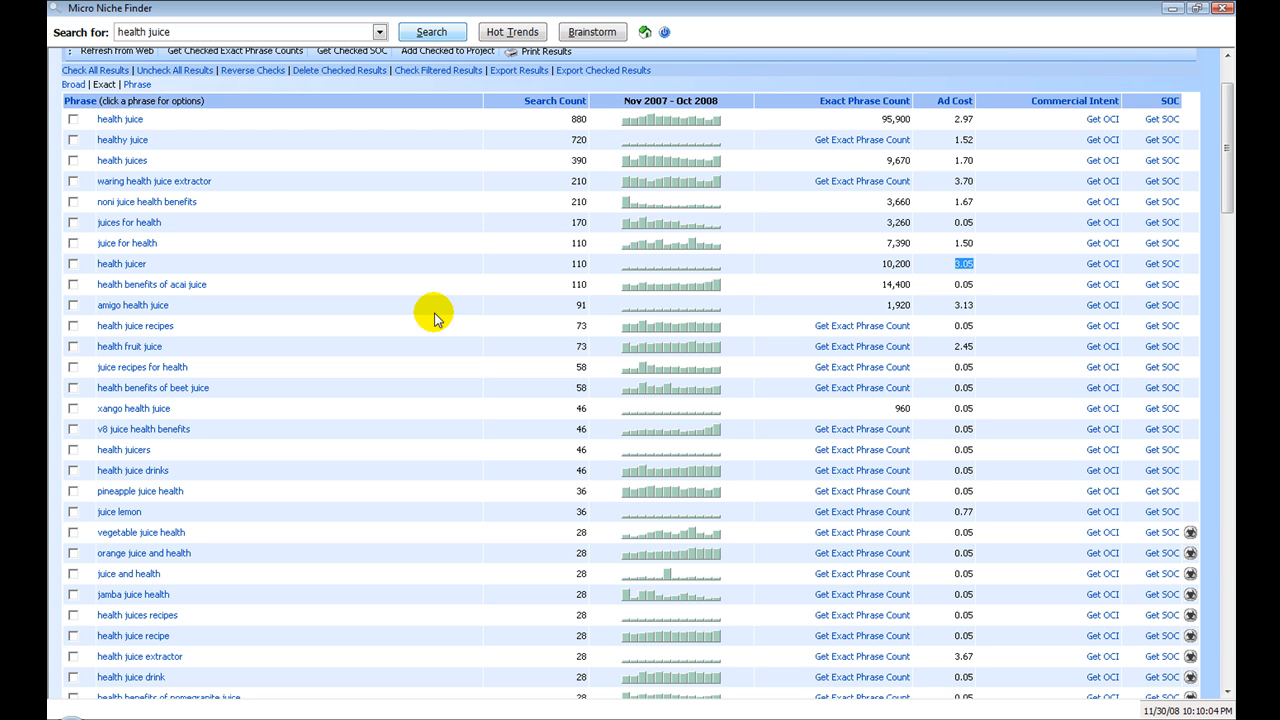
mouse_move(427, 320)
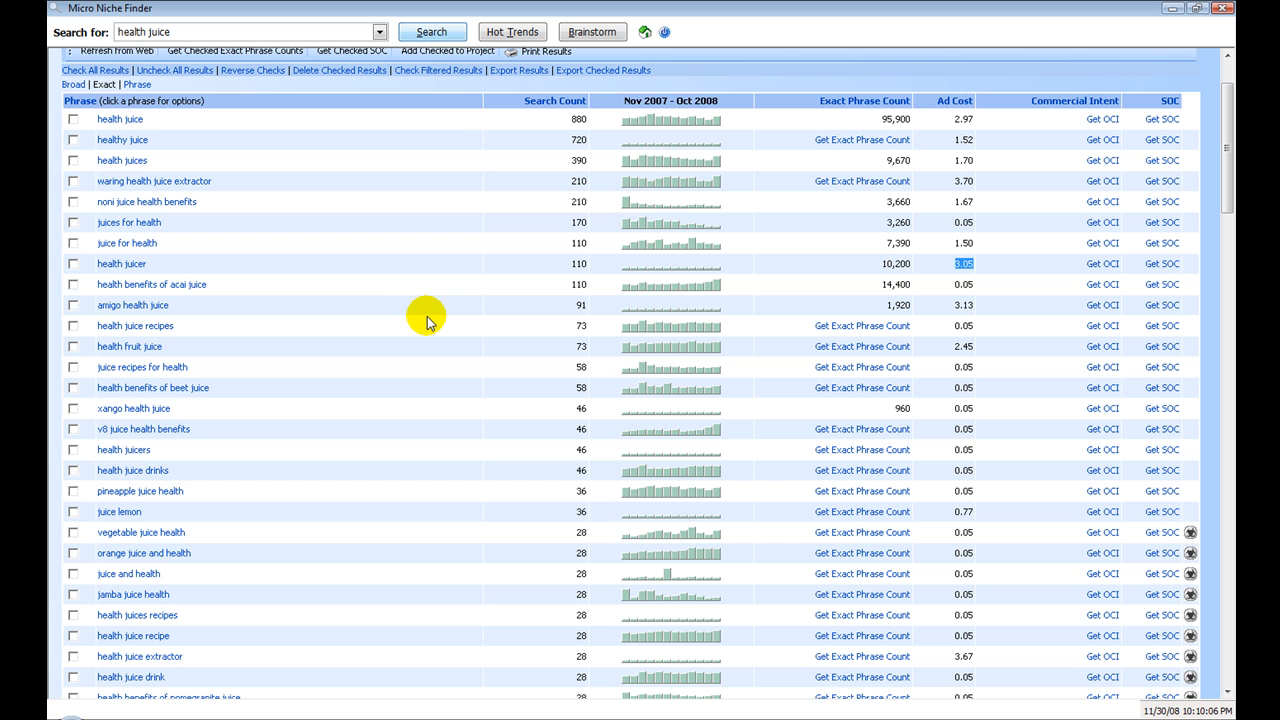
mouse_move(363, 373)
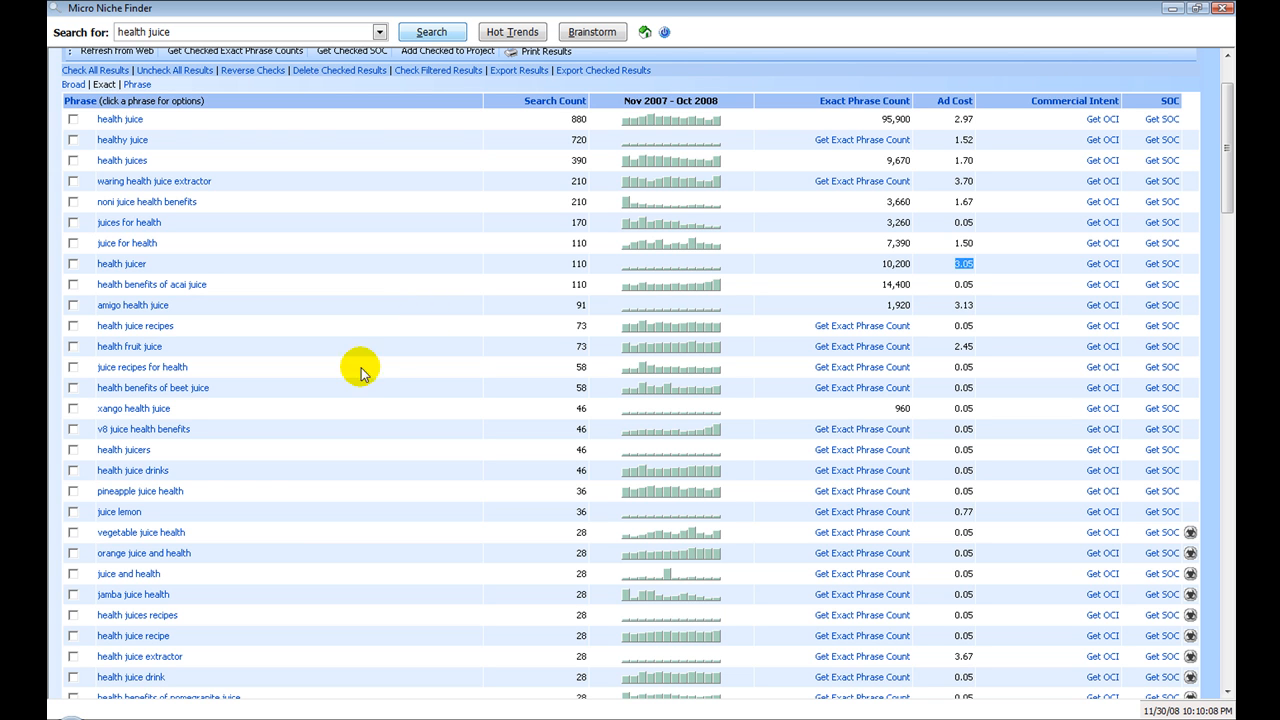
mouse_move(343, 390)
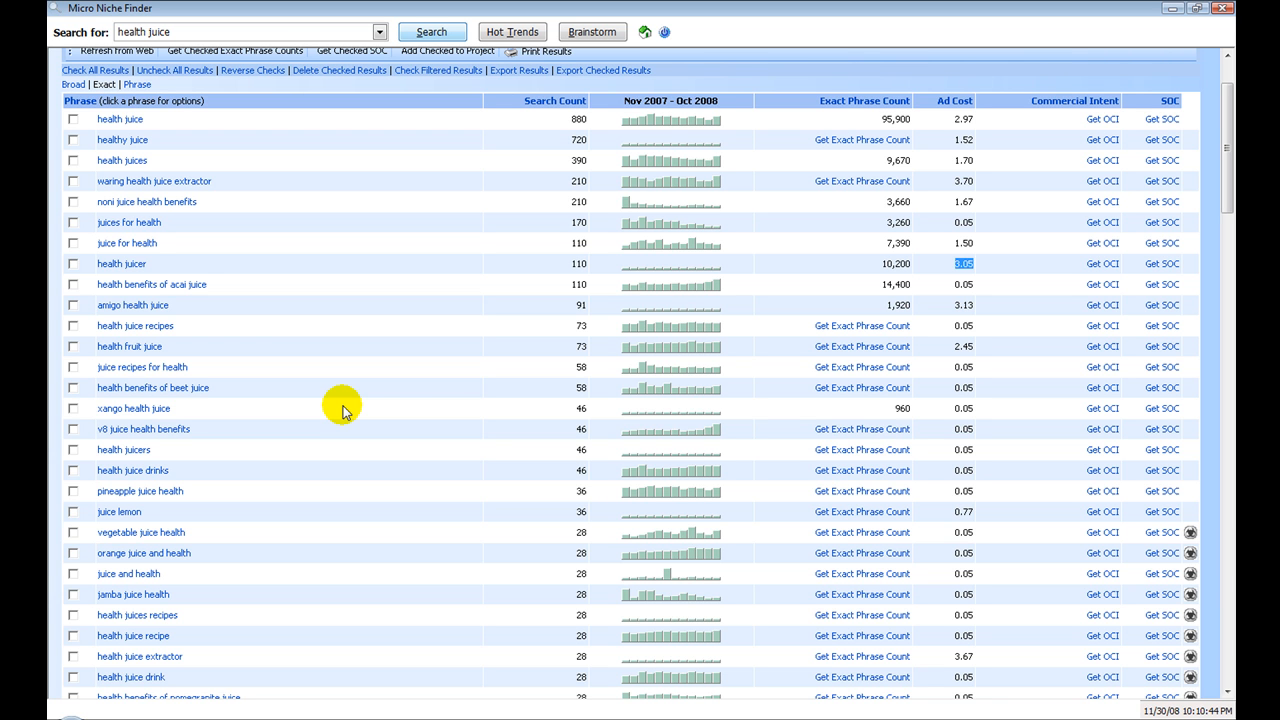
mouse_move(343, 408)
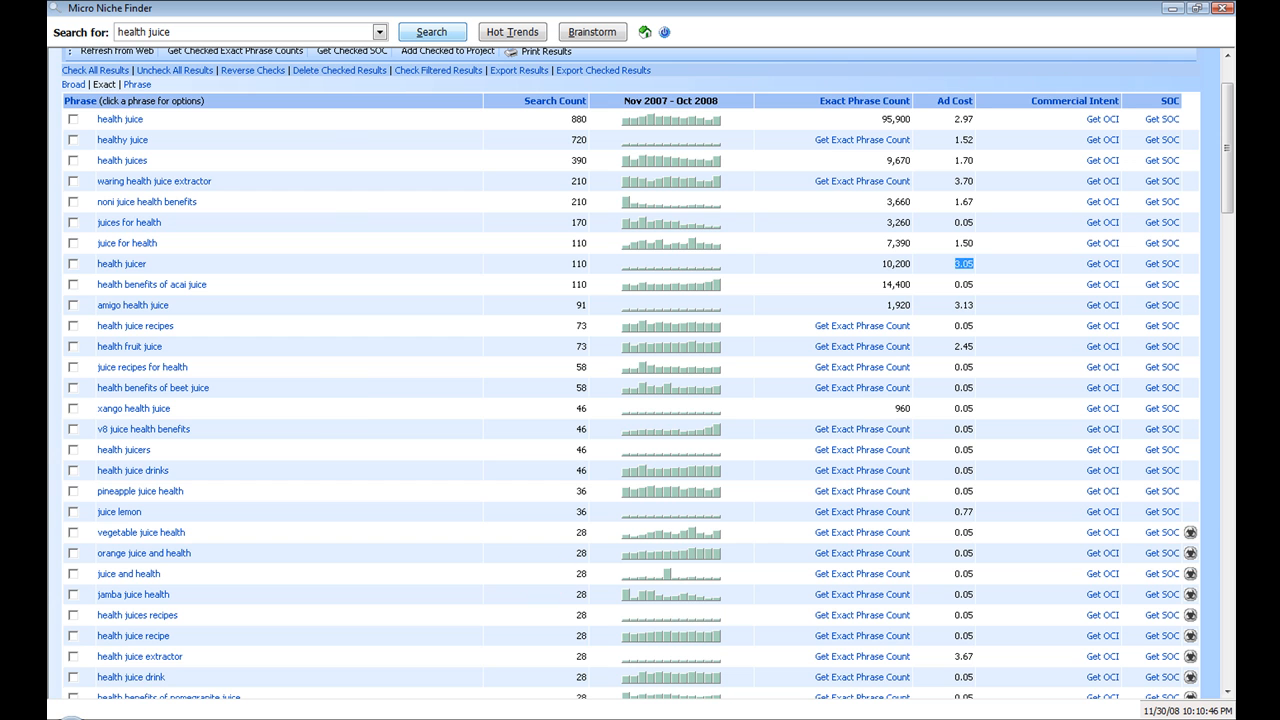